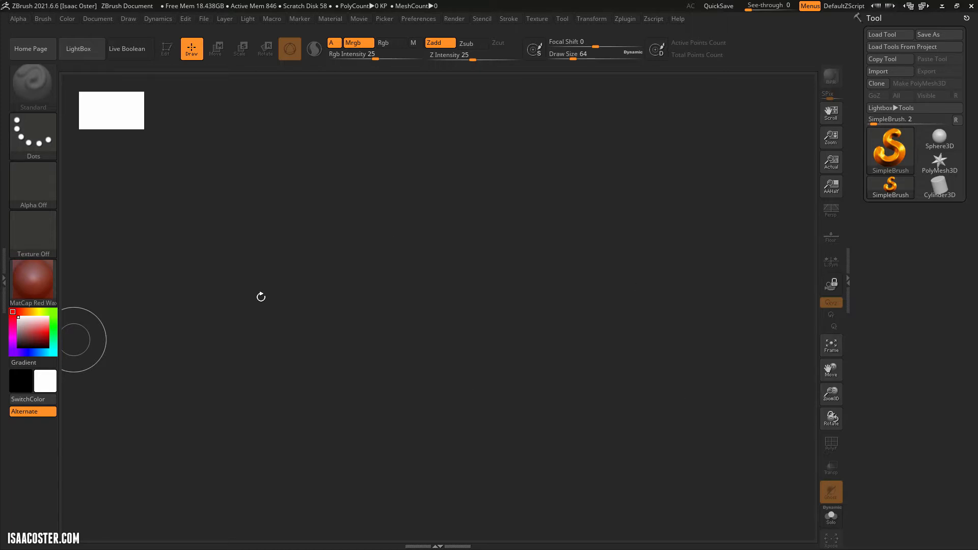
pyautogui.moveTo(342, 269)
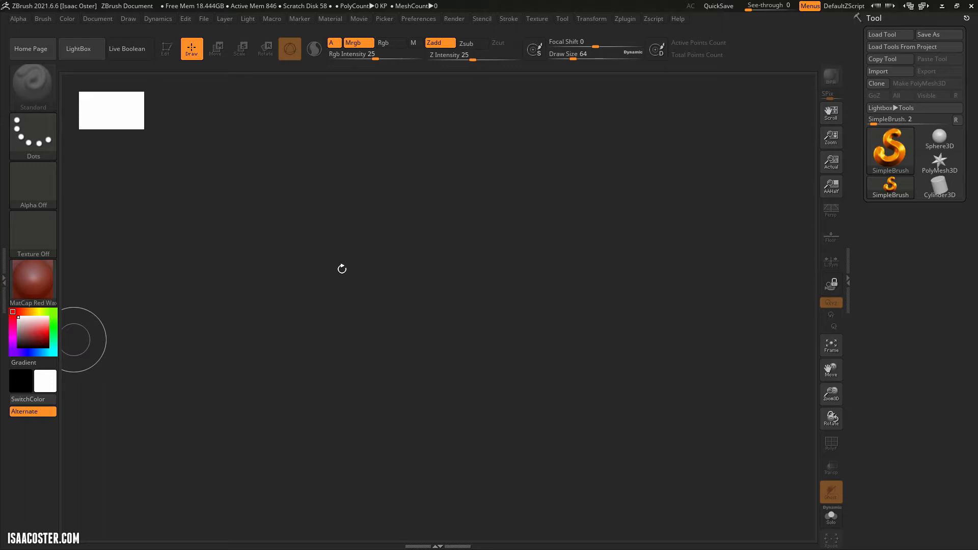
pyautogui.moveTo(455, 196)
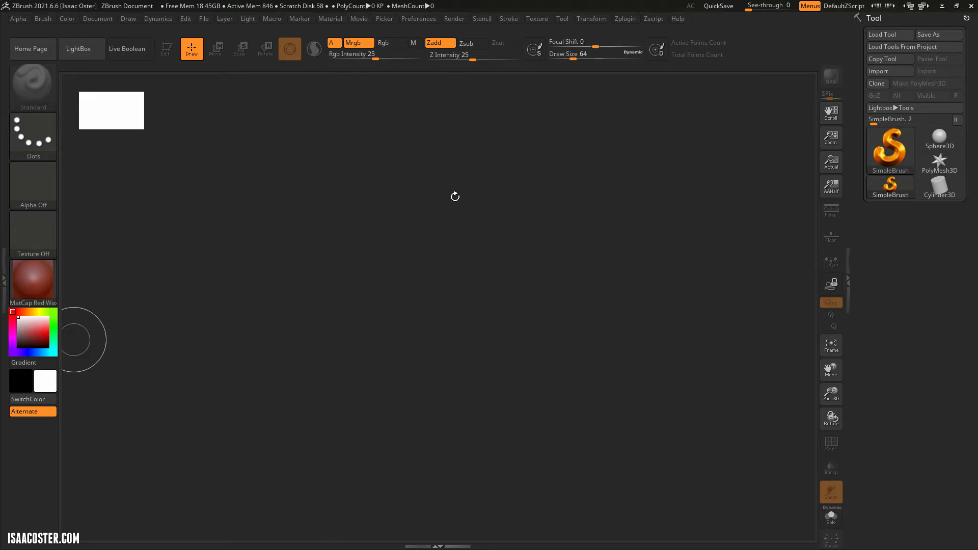
pyautogui.moveTo(452, 278)
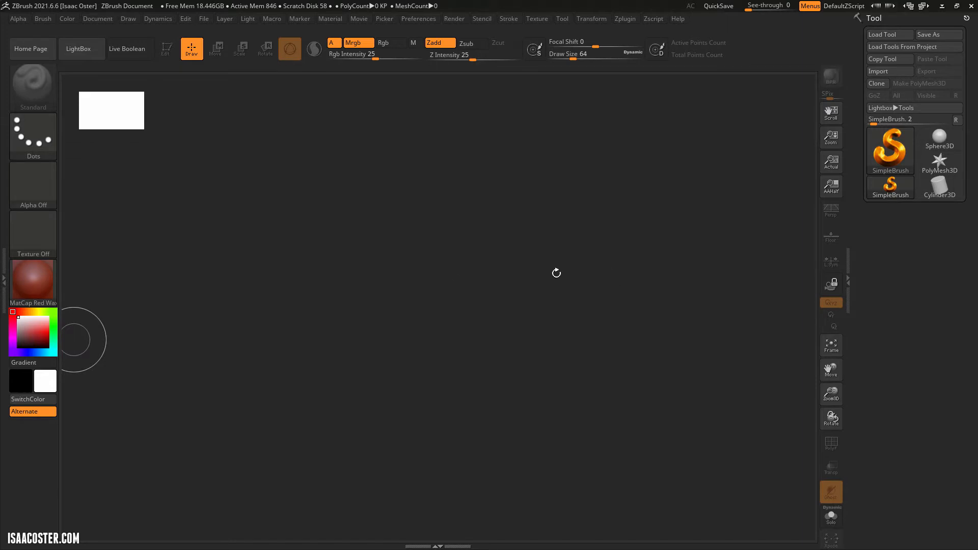
pyautogui.moveTo(292, 308)
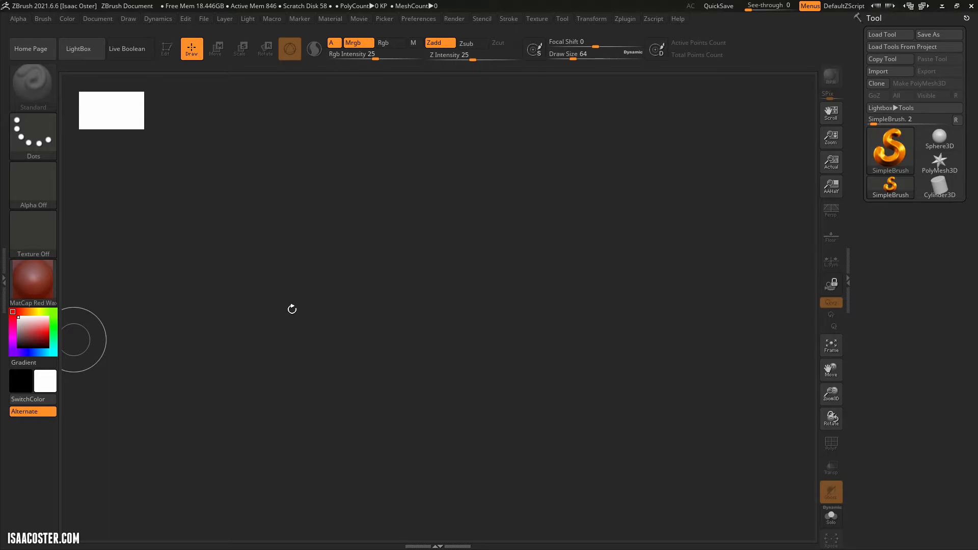
pyautogui.moveTo(653, 183)
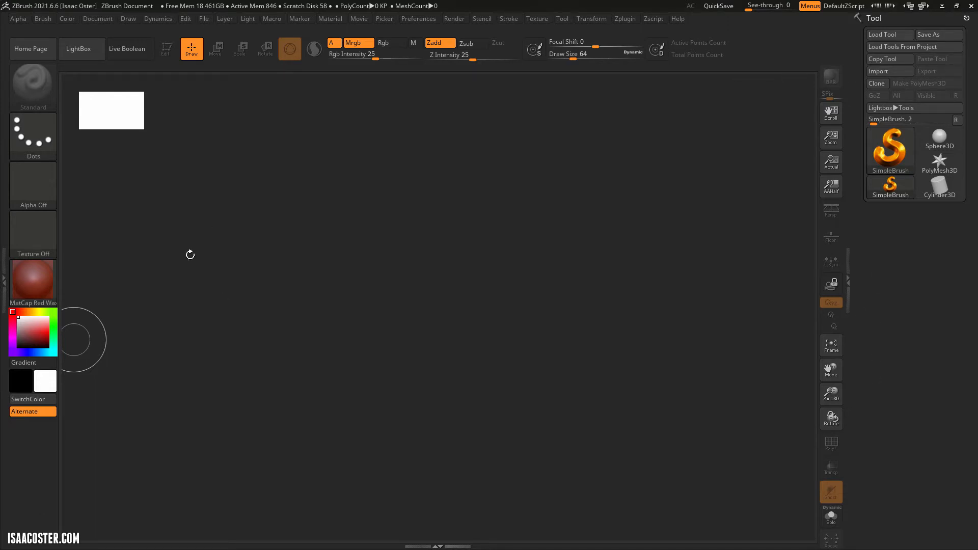
pyautogui.moveTo(611, 236)
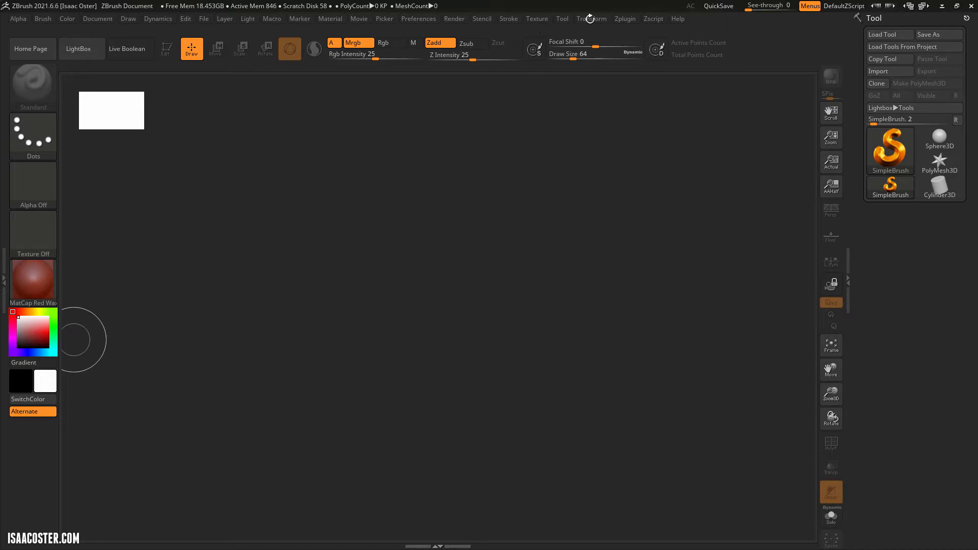
# Glance at ZBrush's preferences, then open the isaacoster.com Tutorials course list
pyautogui.click(419, 18)
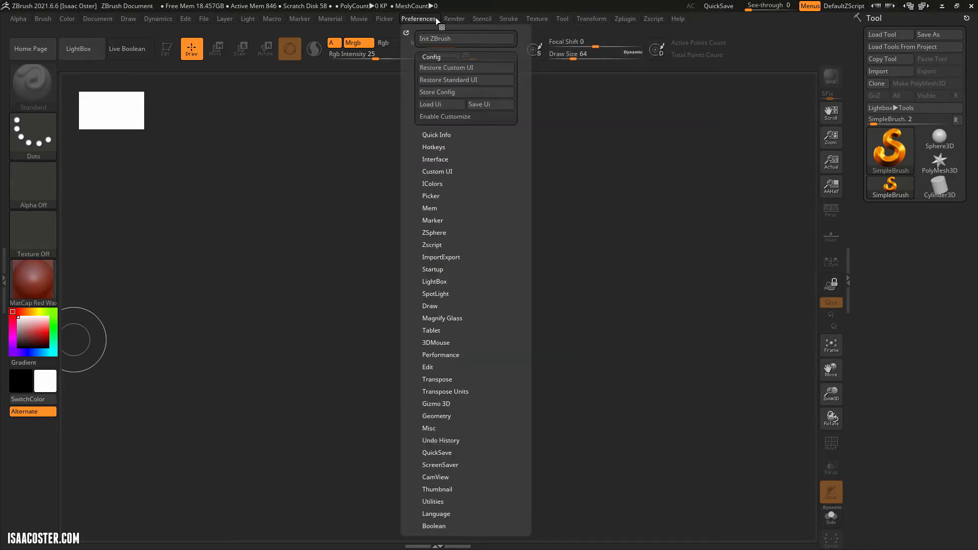
pyautogui.click(653, 19)
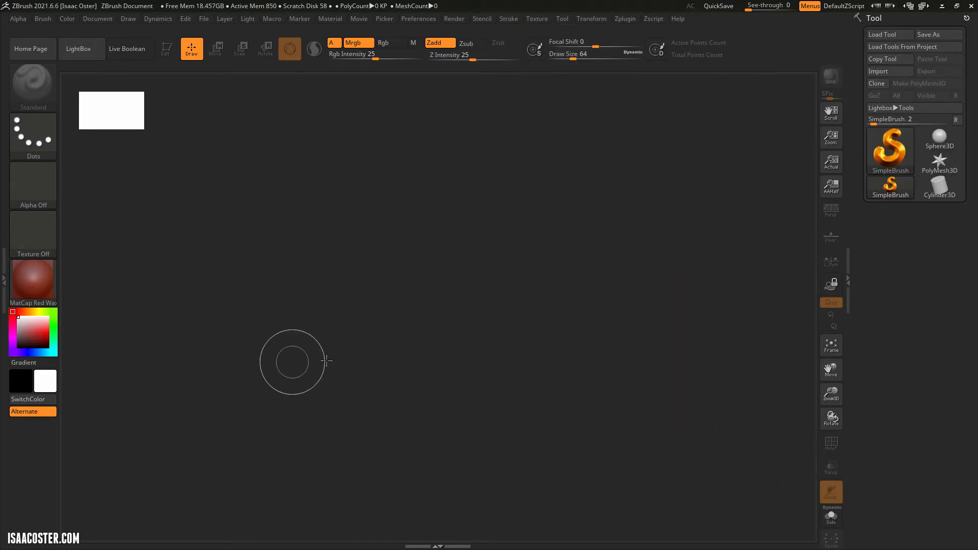
pyautogui.moveTo(413, 387)
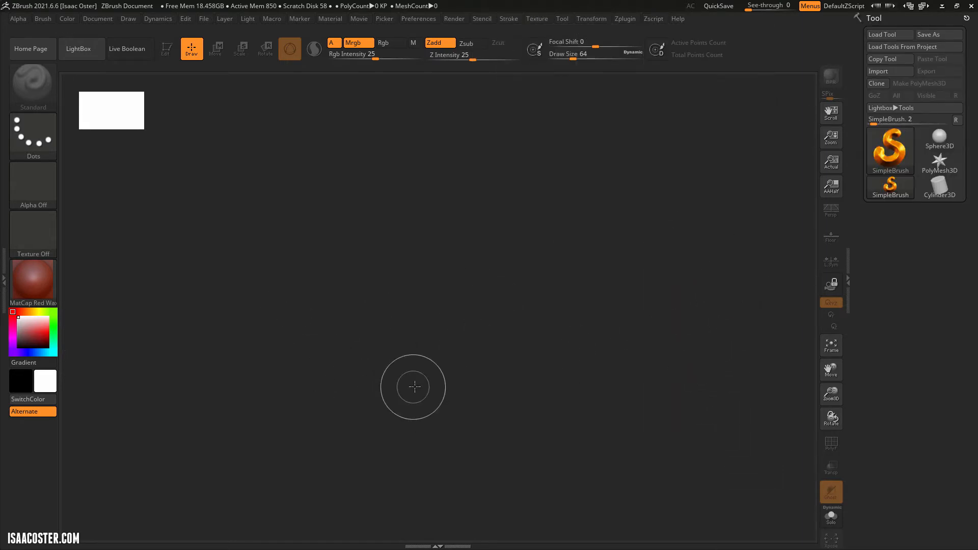
pyautogui.moveTo(395, 362)
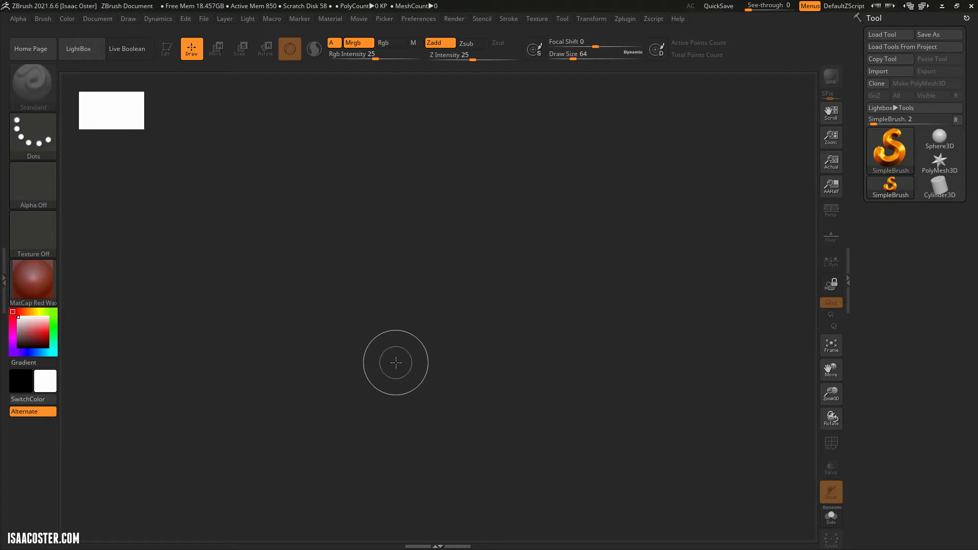
pyautogui.moveTo(378, 372)
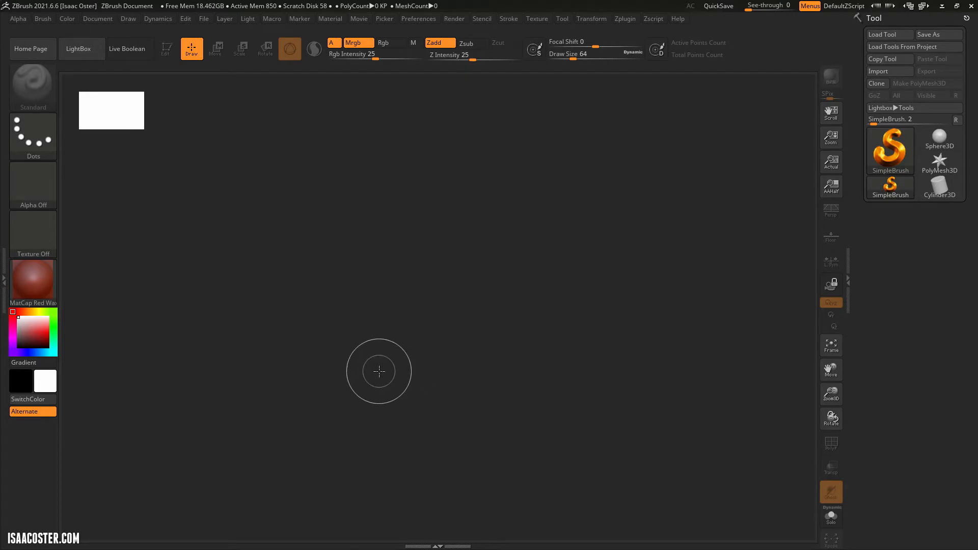
pyautogui.moveTo(297, 272)
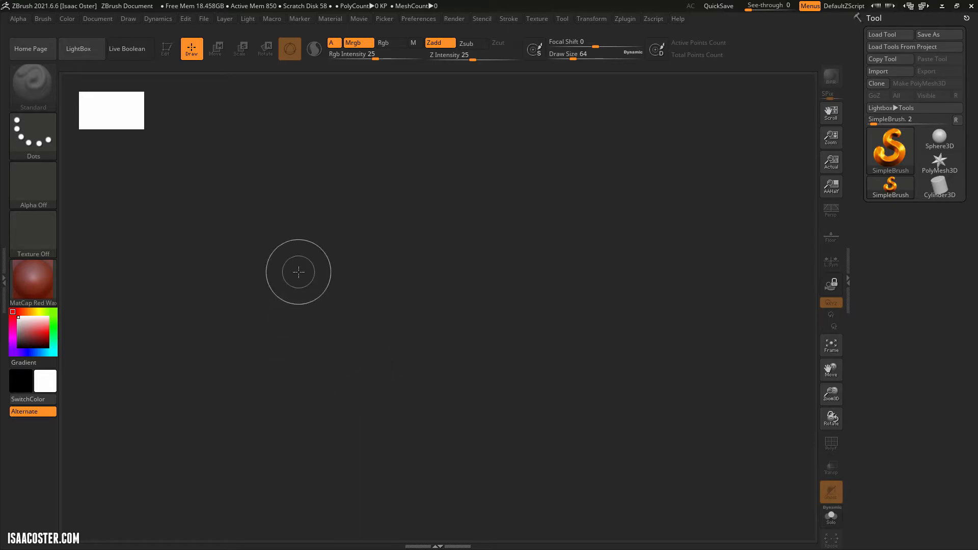
pyautogui.moveTo(33, 281)
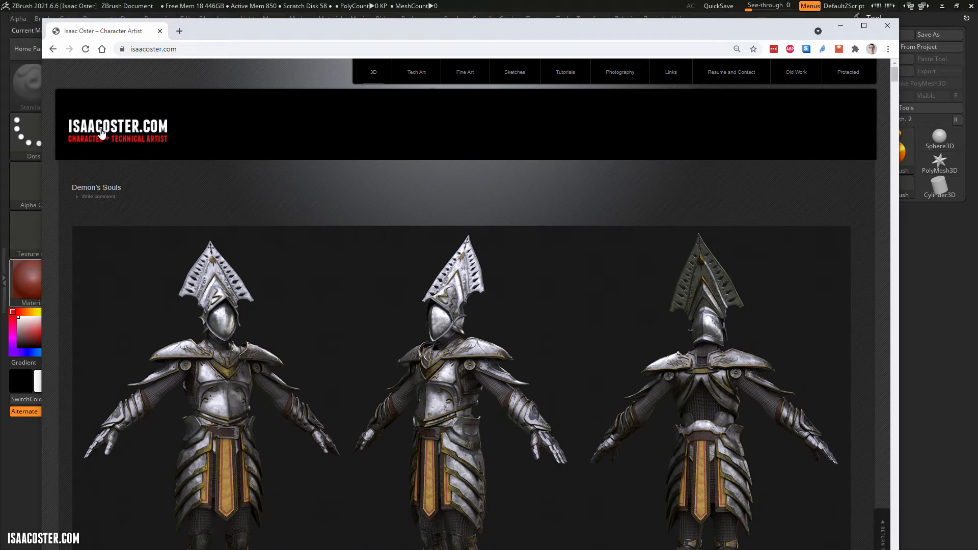
pyautogui.moveTo(571, 84)
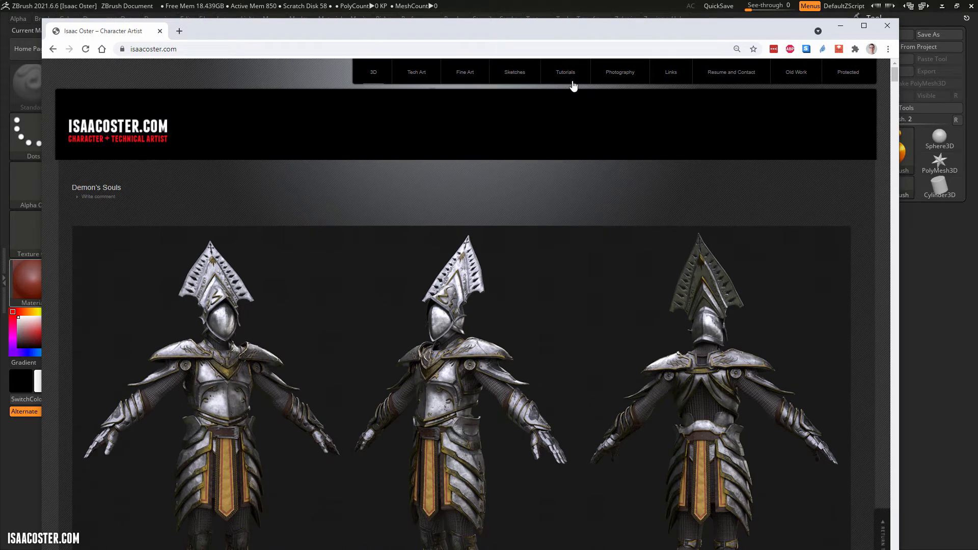
pyautogui.click(564, 71)
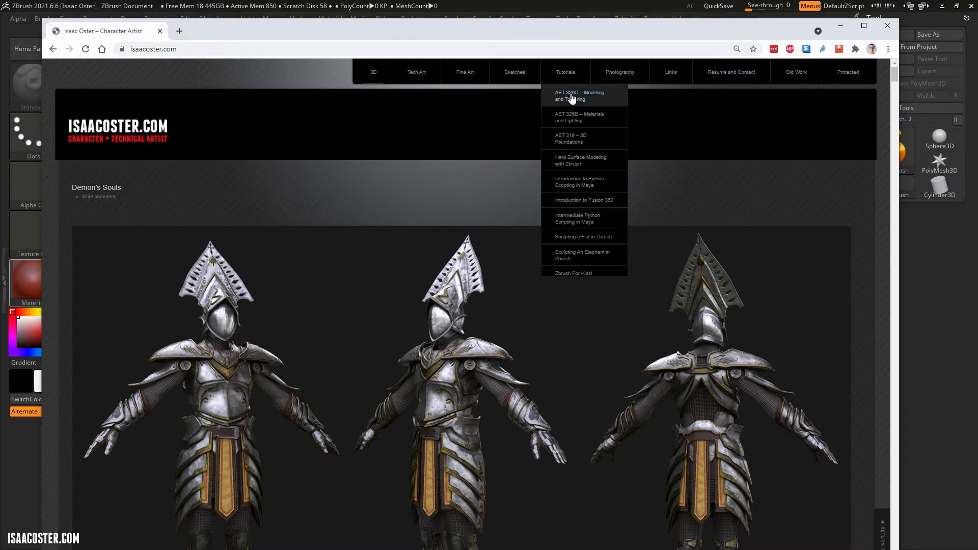
pyautogui.moveTo(593, 108)
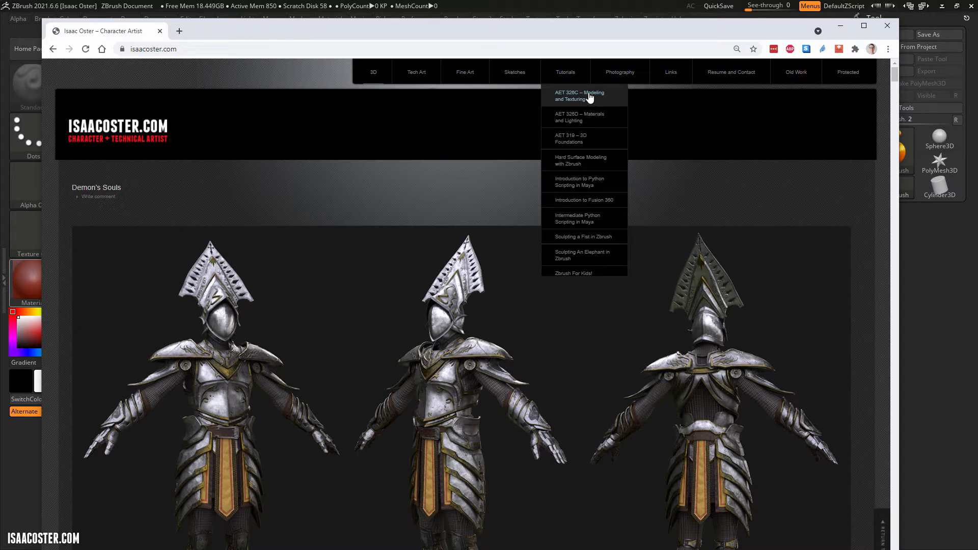
pyautogui.moveTo(591, 103)
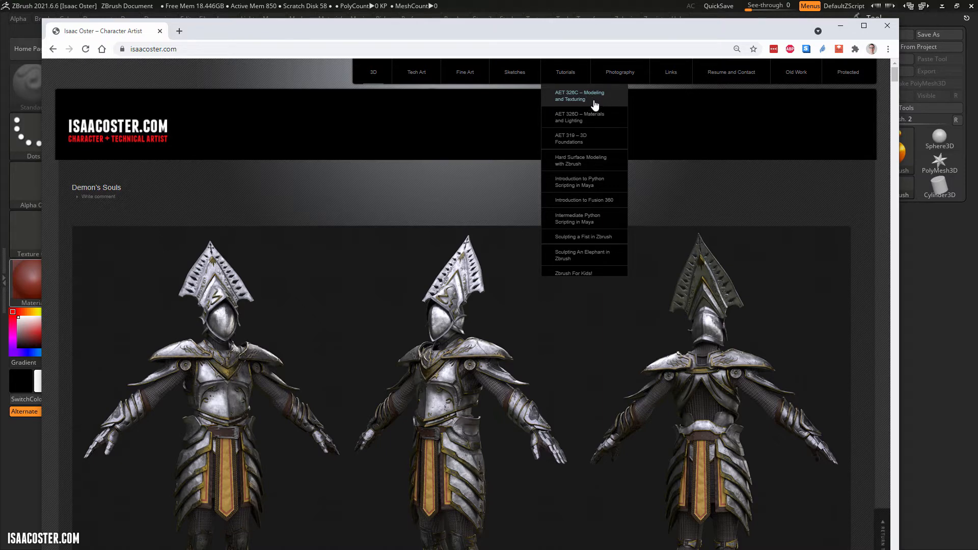
pyautogui.moveTo(586, 105)
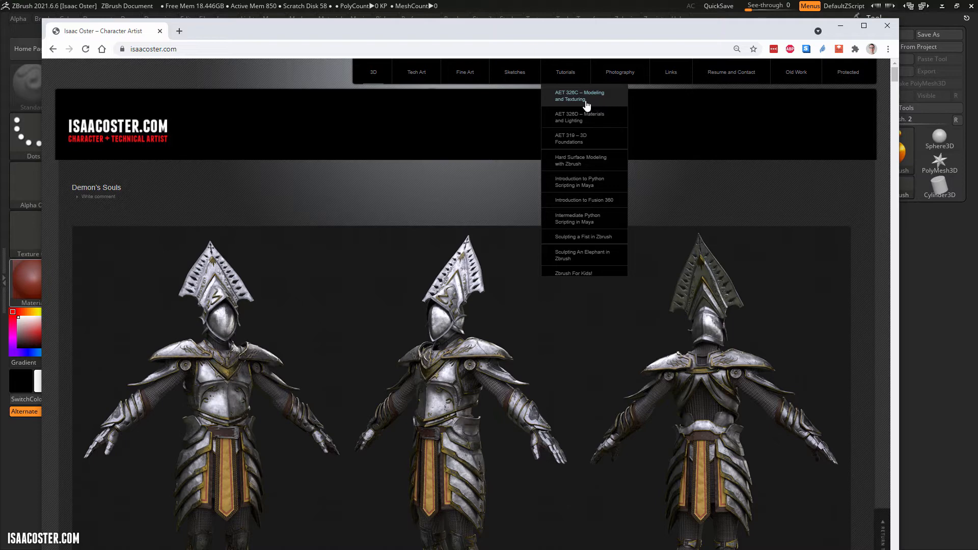
pyautogui.moveTo(586, 102)
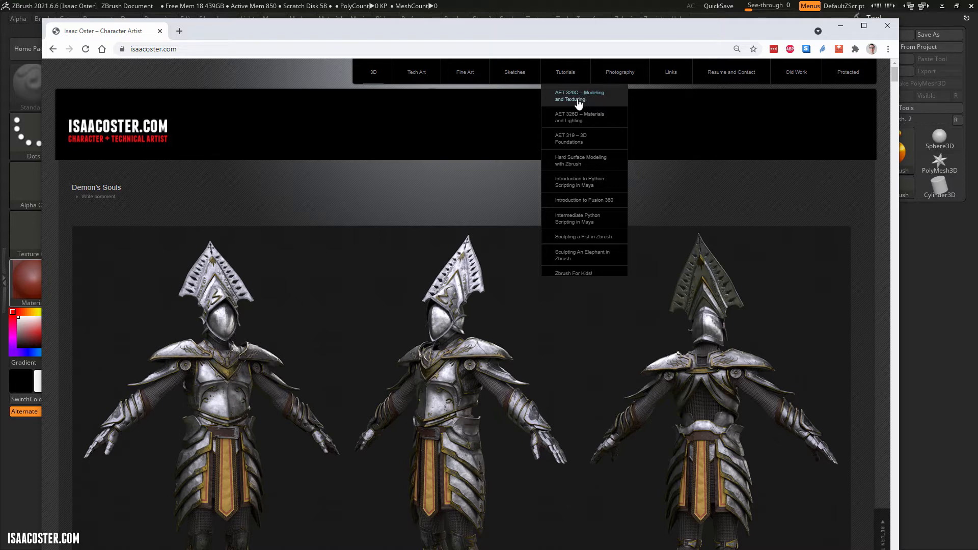
pyautogui.moveTo(567, 117)
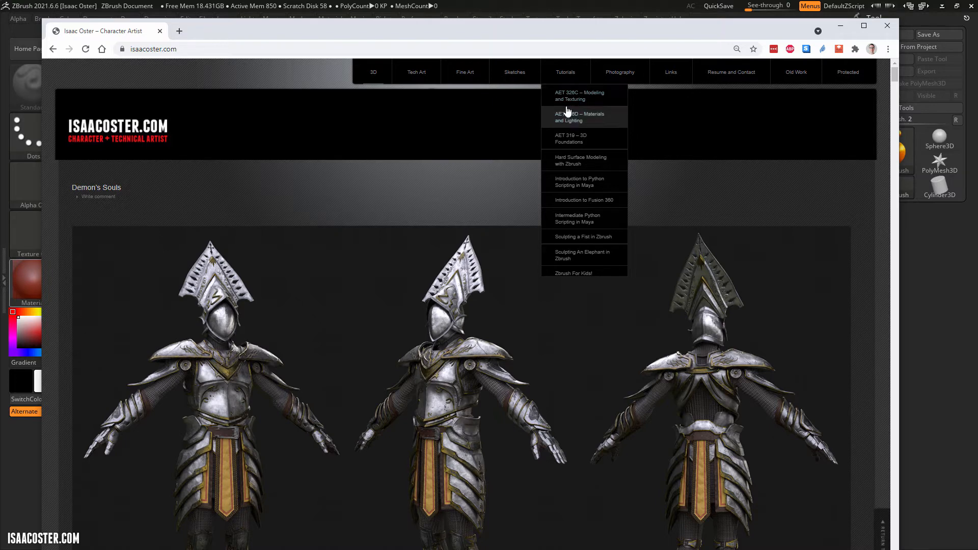
pyautogui.moveTo(586, 103)
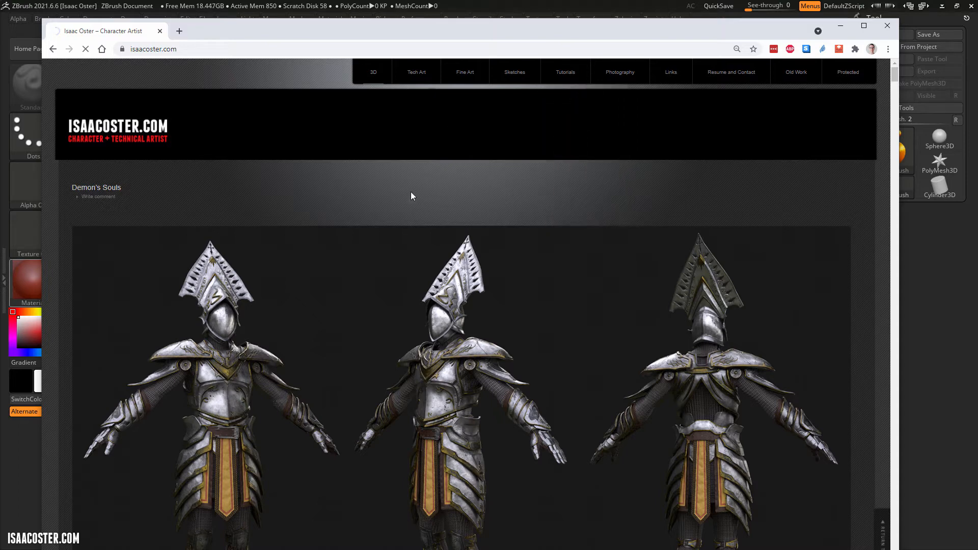
pyautogui.moveTo(339, 240)
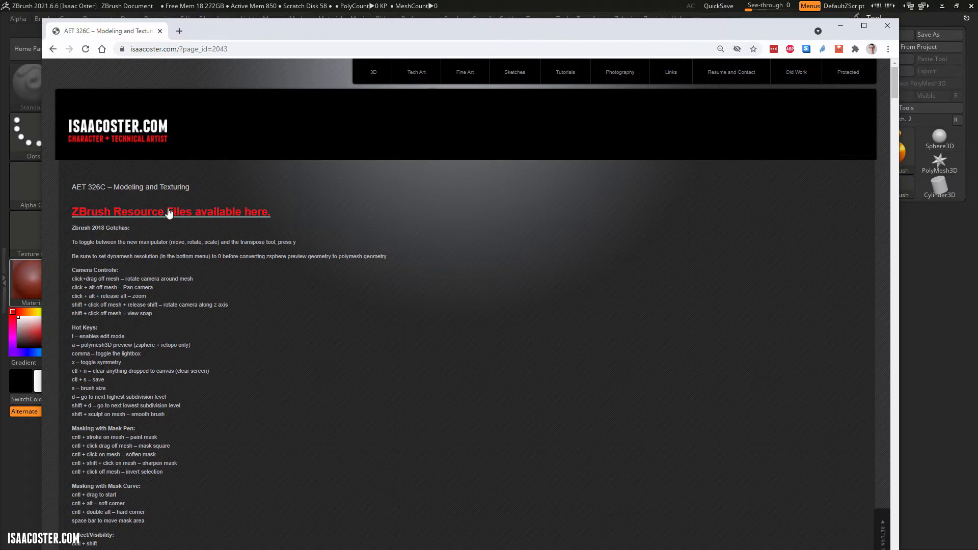
# Follow the red 'ZBrush Resource Files available here.' link to the Dropbox page
pyautogui.click(170, 212)
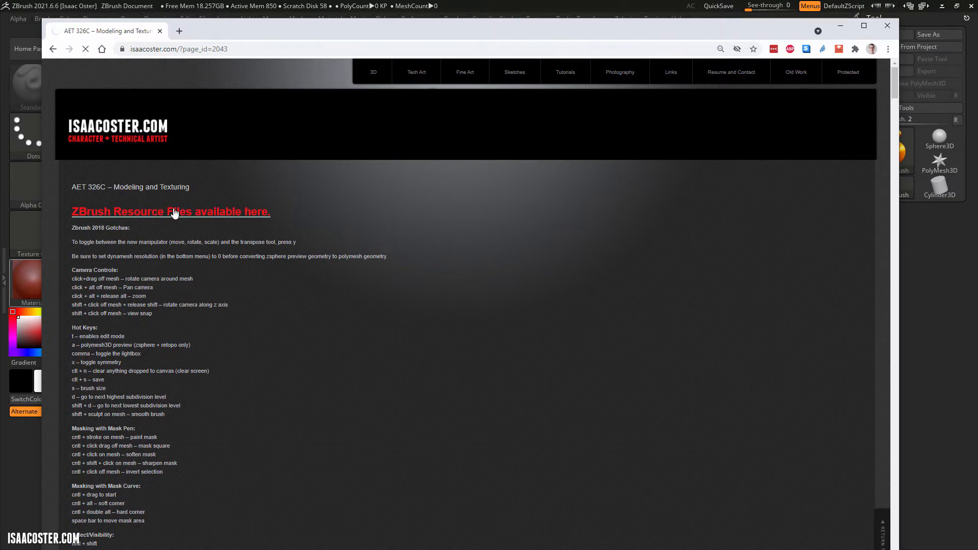
pyautogui.click(170, 211)
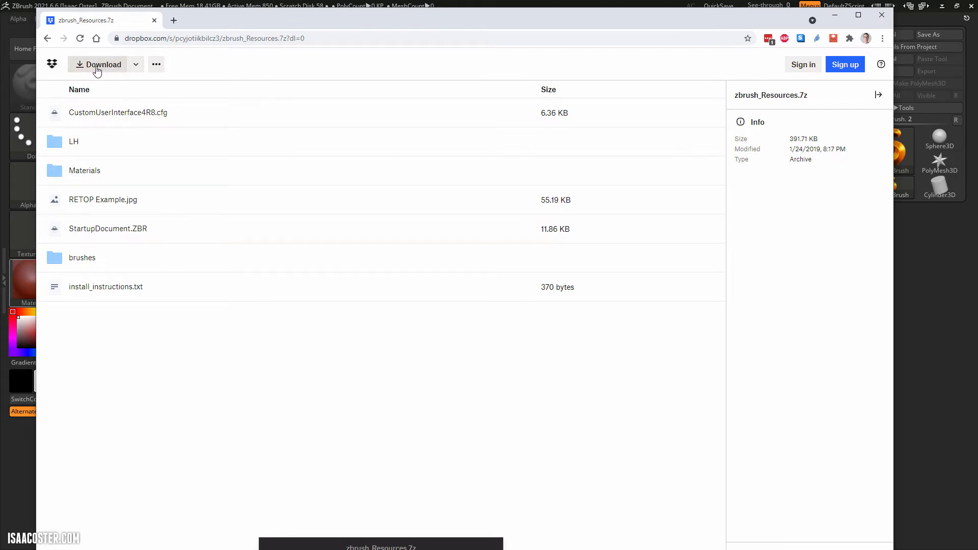
# Download zbrush_Resources.7z from Dropbox and select it in Chrome's downloads bar
pyautogui.click(98, 64)
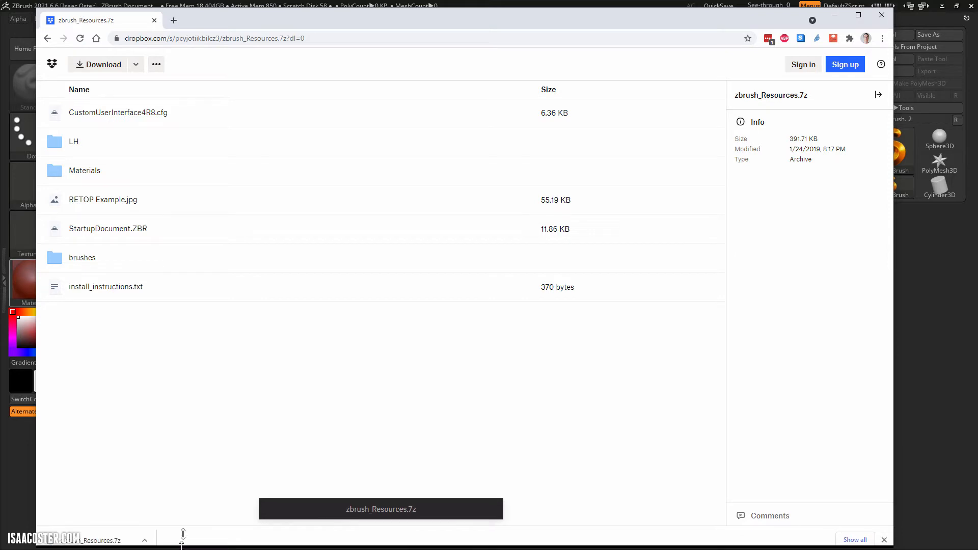
pyautogui.click(145, 495)
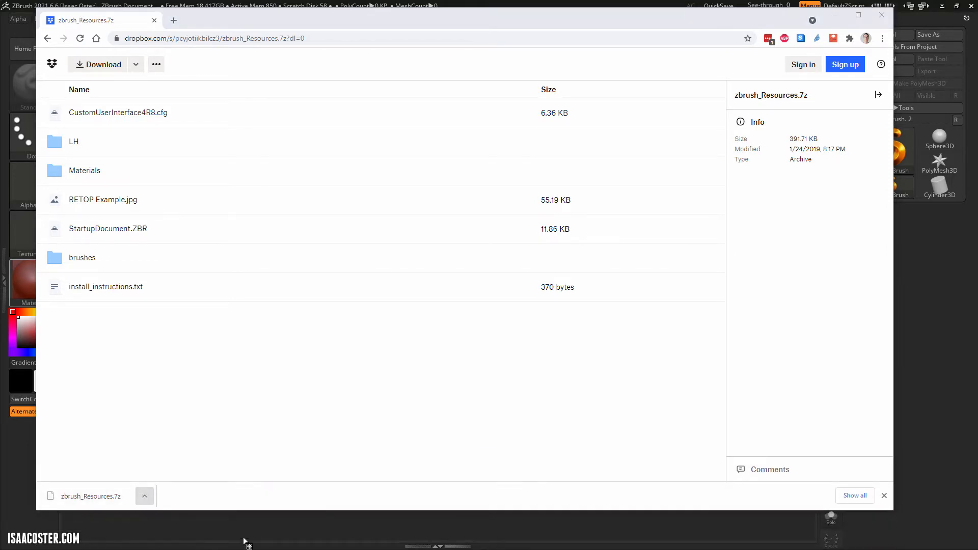
# Right-click zbrush_Resources.7z in Downloads to view its 7-Zip options
pyautogui.rightClick(380, 309)
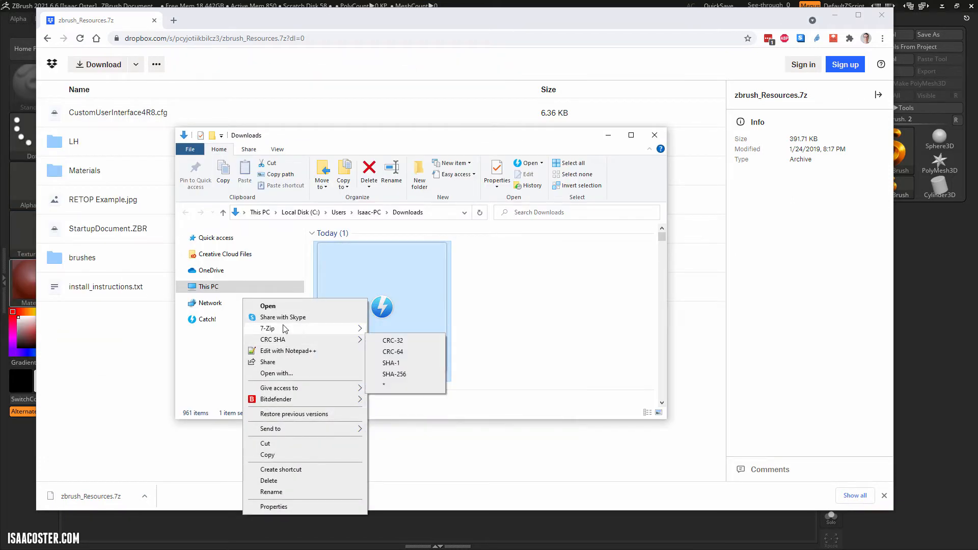
pyautogui.moveTo(267, 328)
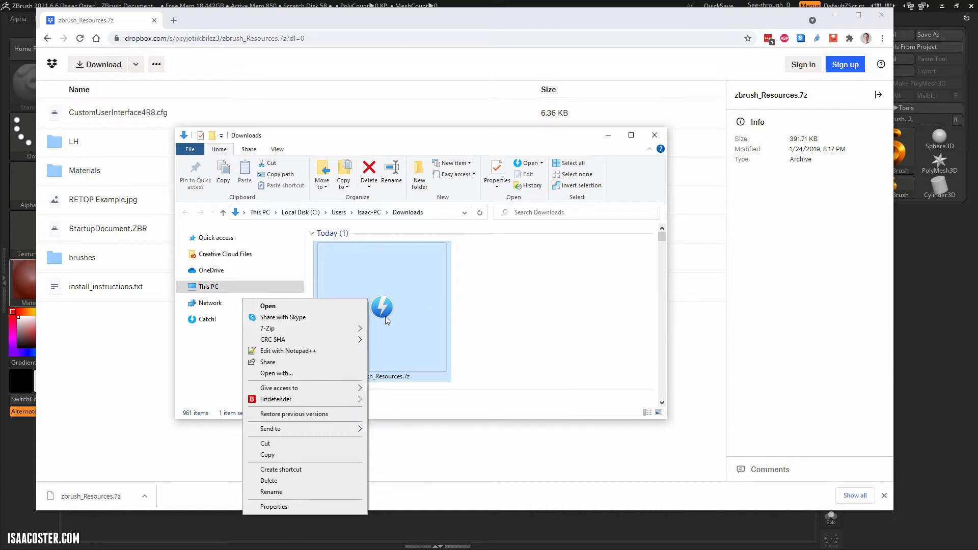
pyautogui.moveTo(350, 342)
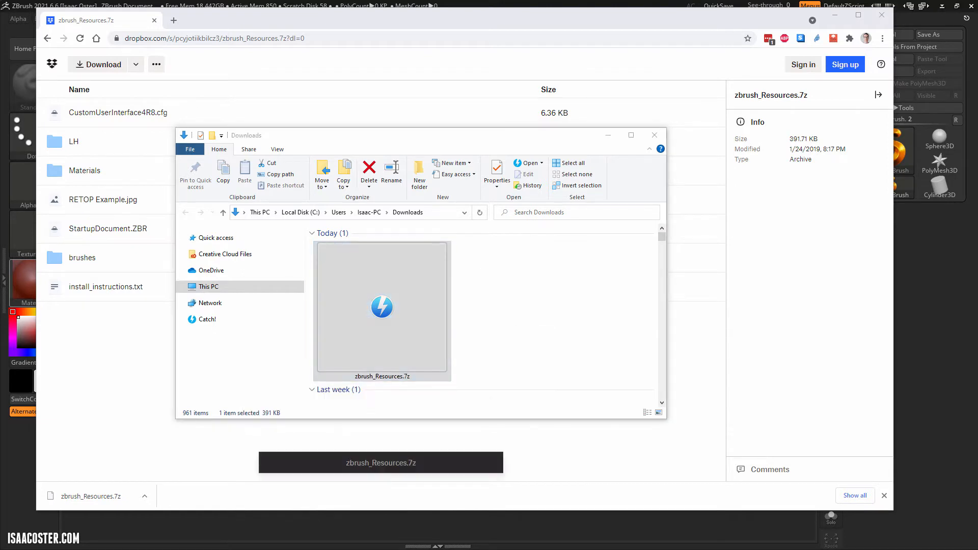
# Open the archive in 7-Zip, inspect Materials, LH and brushes, and extract to zbrush_resources
pyautogui.doubleClick(381, 307)
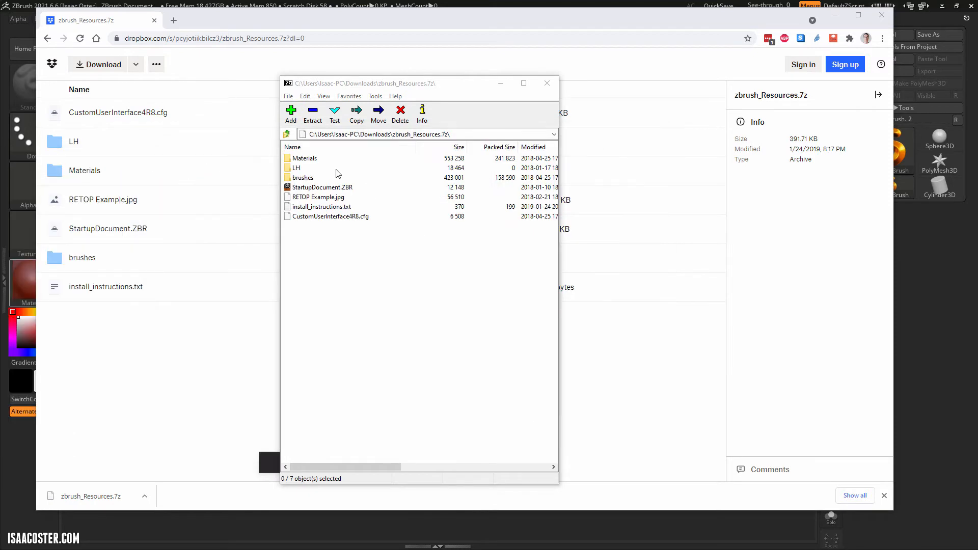
pyautogui.click(305, 158)
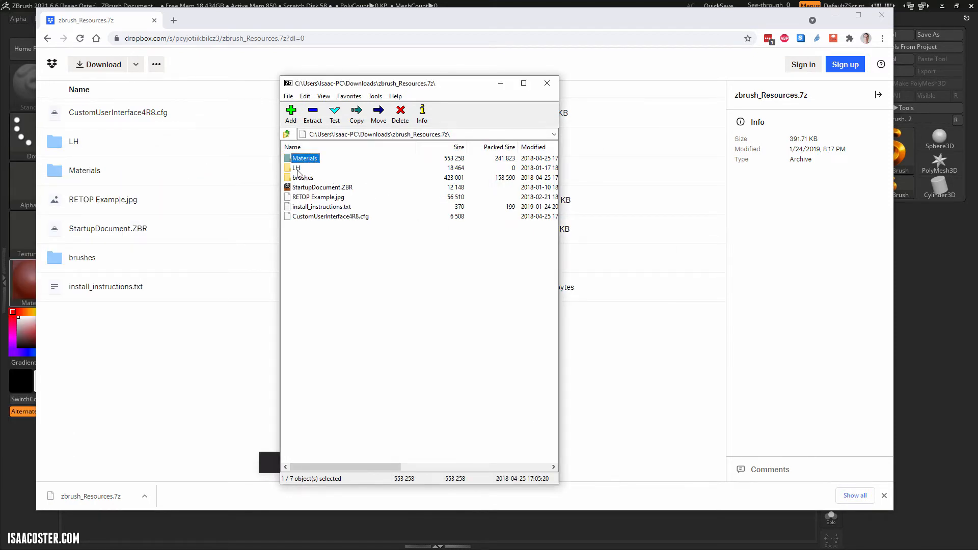
pyautogui.click(296, 167)
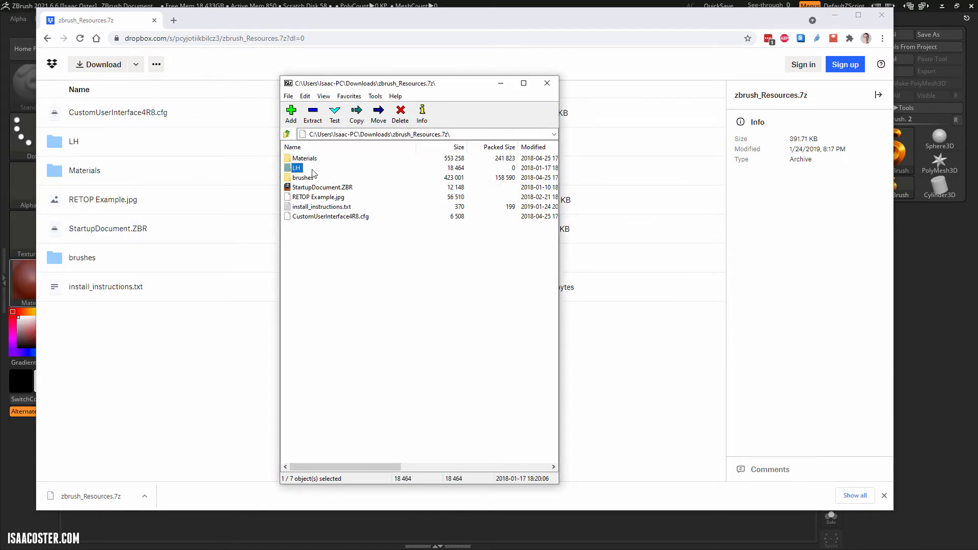
pyautogui.click(303, 177)
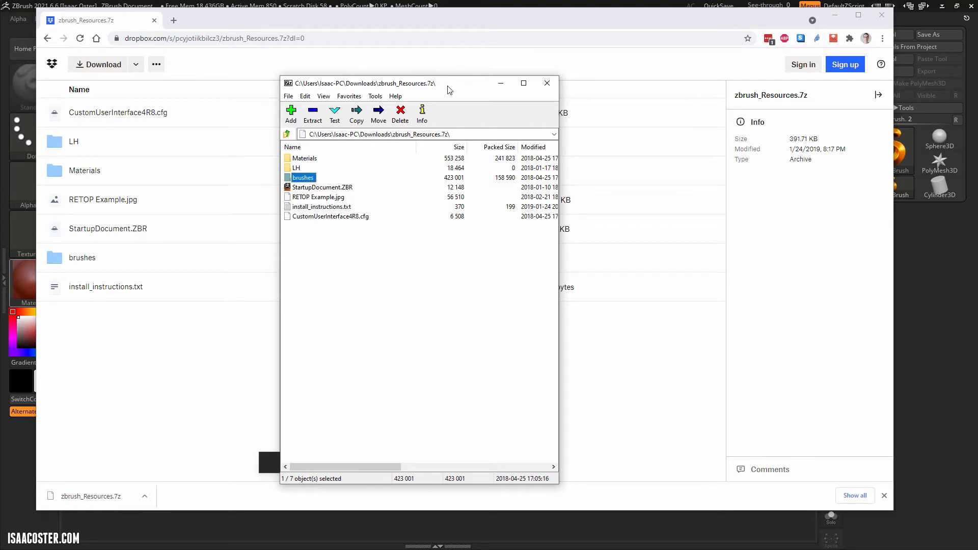
pyautogui.click(316, 156)
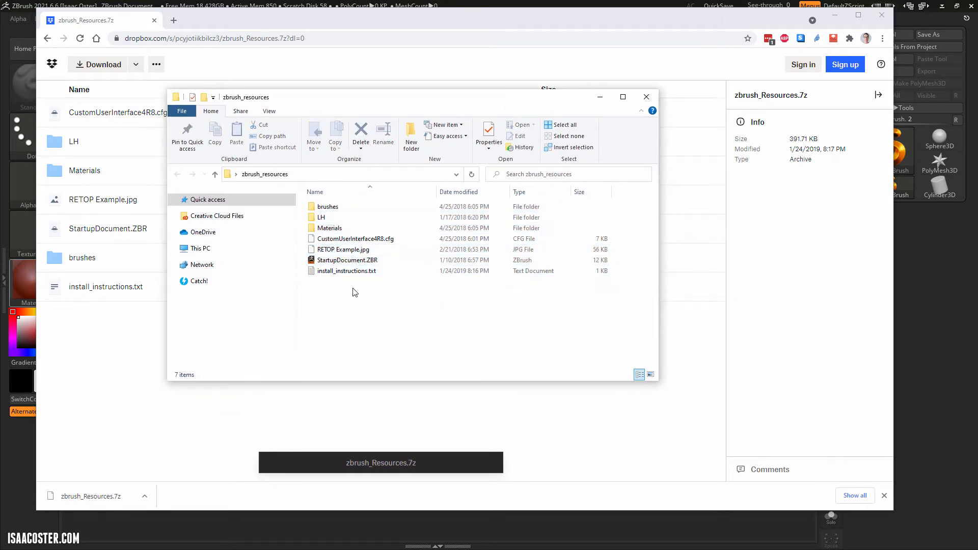
# Read install_instructions.txt in Notepad, then browse to Program Files\Pixologic\ZBrush 2021
pyautogui.click(347, 270)
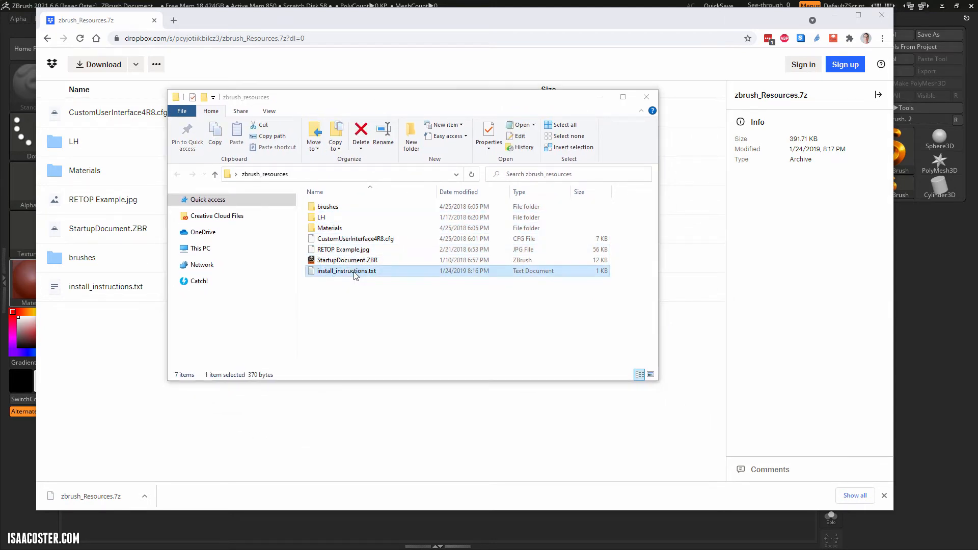
pyautogui.doubleClick(346, 270)
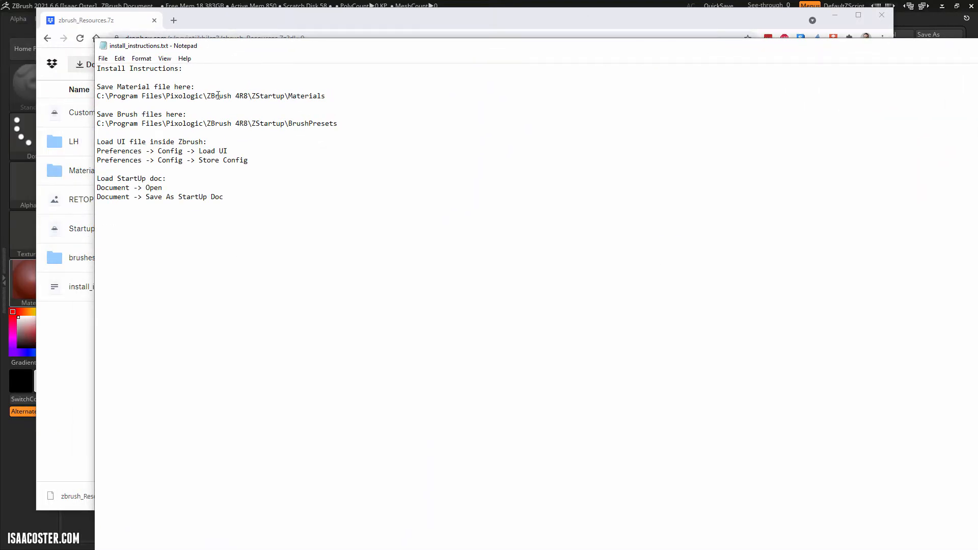
pyautogui.doubleClick(220, 96)
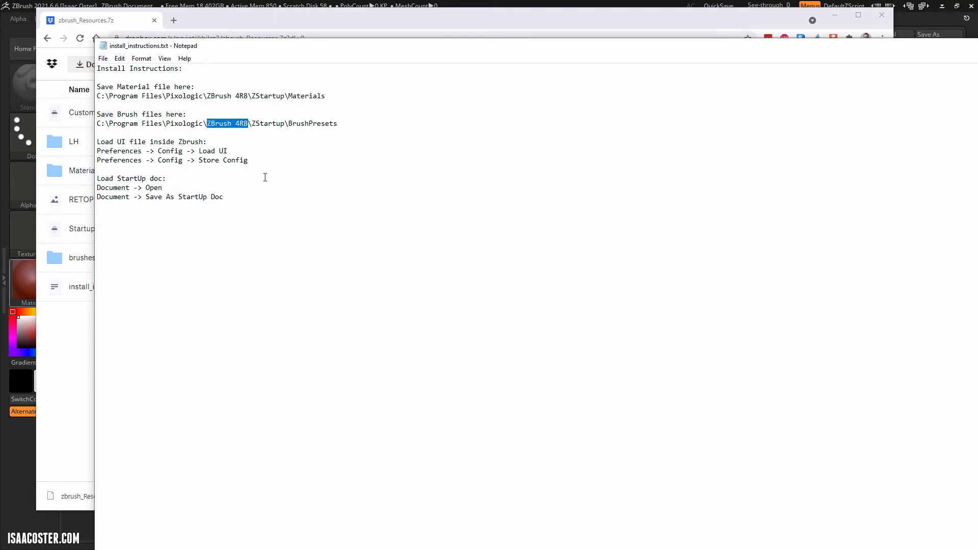
pyautogui.moveTo(364, 84)
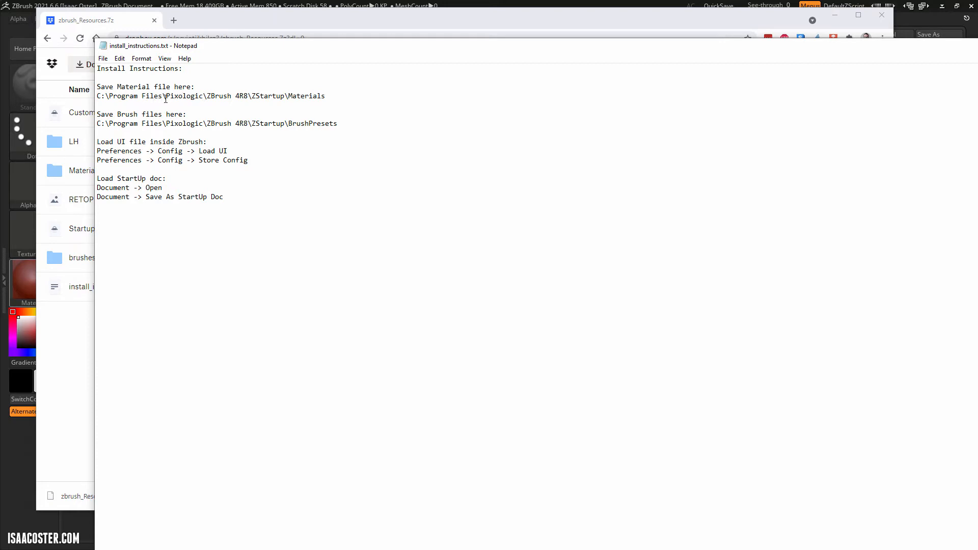
pyautogui.doubleClick(181, 96)
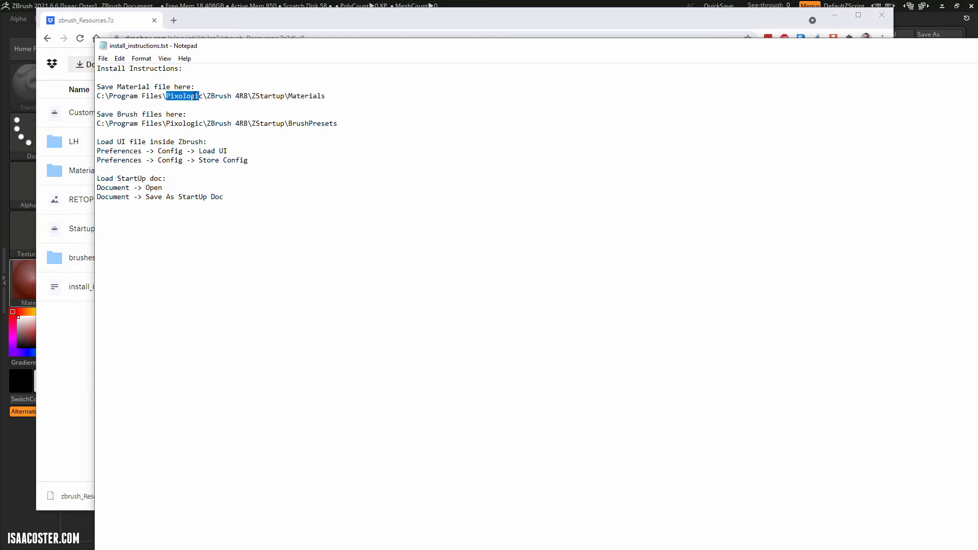
pyautogui.click(210, 105)
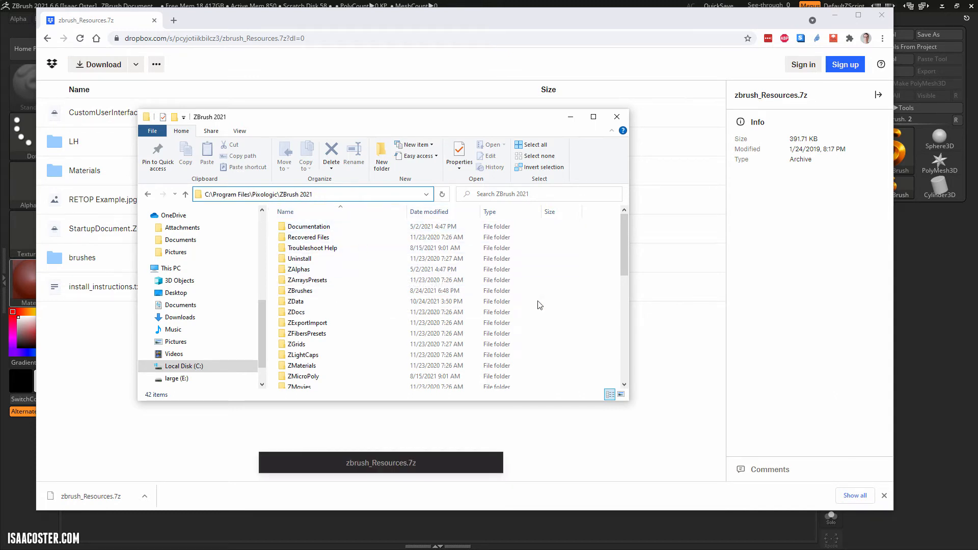
# Open ZStartup inside ZBrush 2021, with the zbrush_resources window open alongside
pyautogui.scroll(-3)
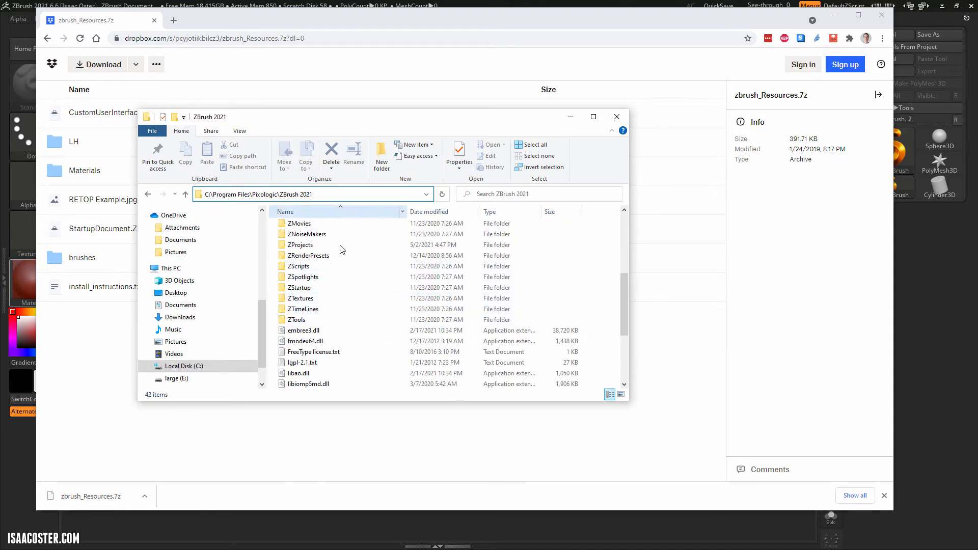
pyautogui.scroll(-3)
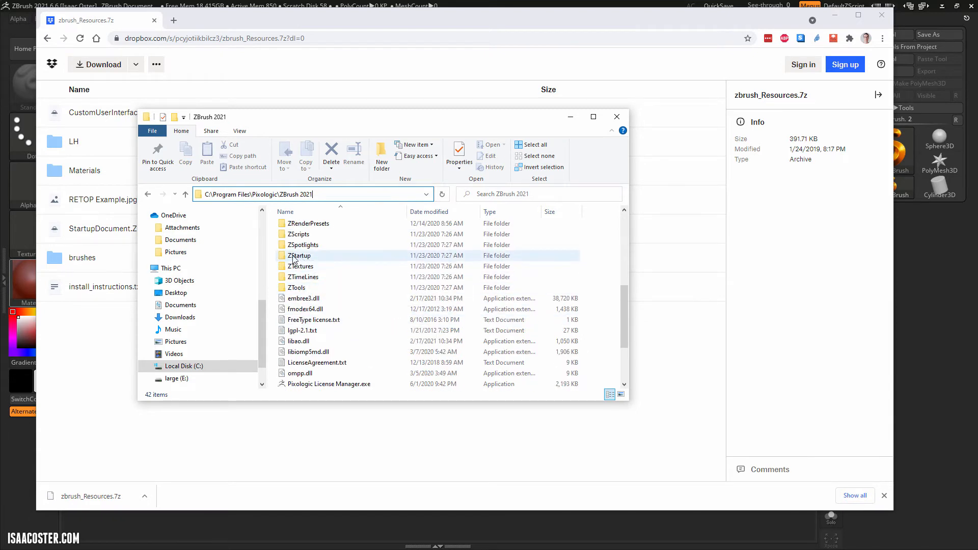
pyautogui.moveTo(299, 255)
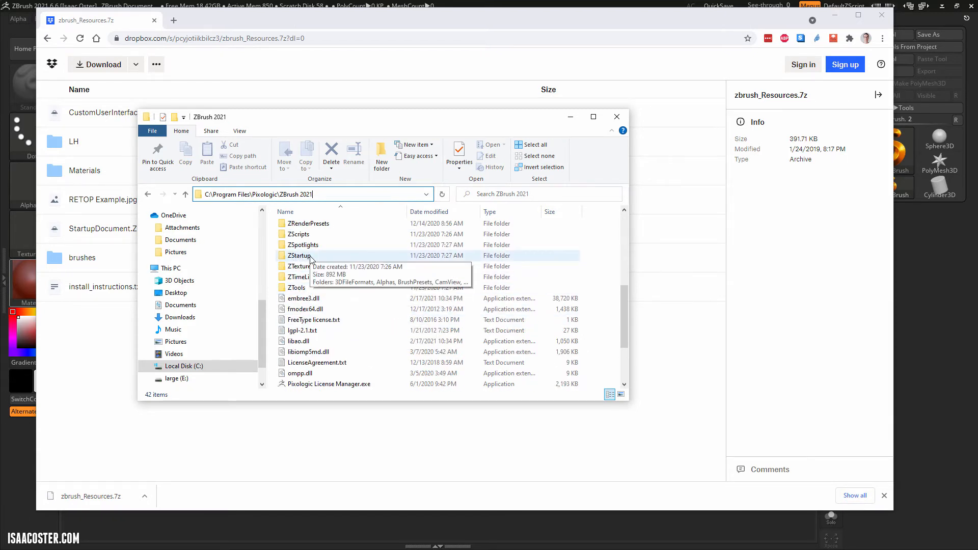
pyautogui.doubleClick(300, 256)
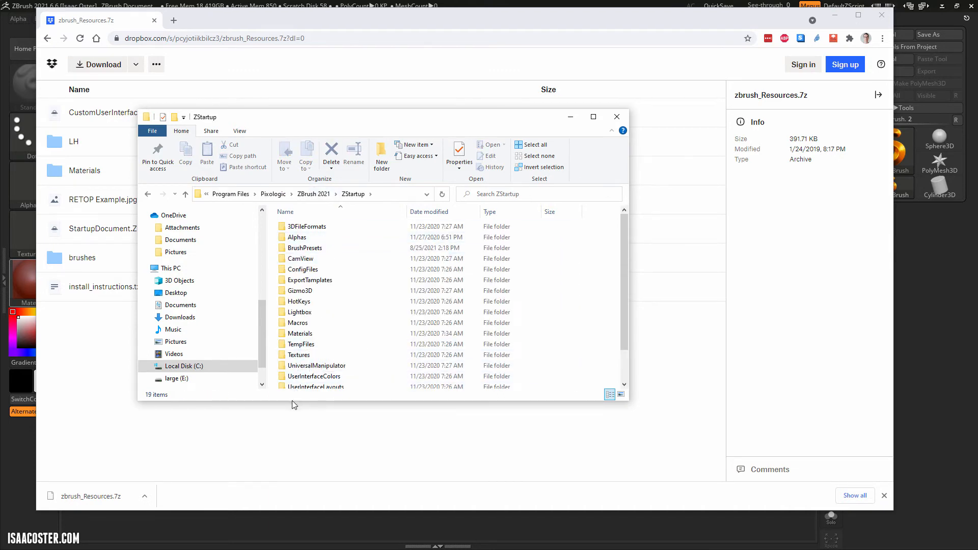
pyautogui.scroll(-3)
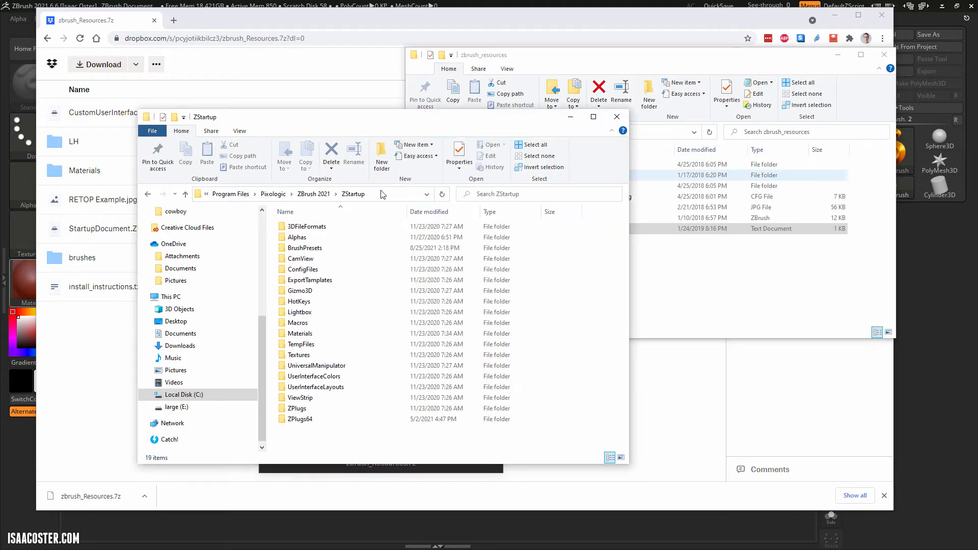
# Open BrushPresets to compare, then open the extracted brushes folder with its ZBP files
pyautogui.click(305, 248)
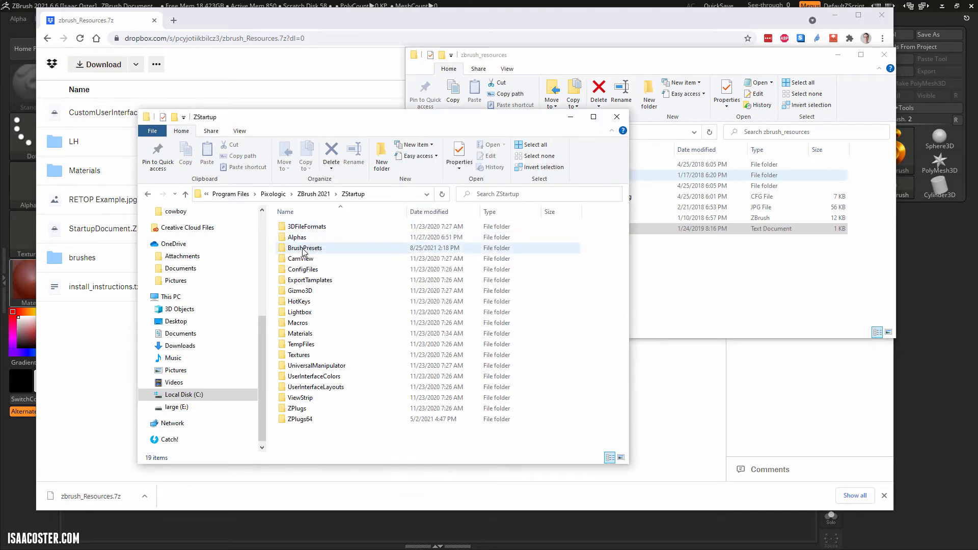
pyautogui.doubleClick(305, 247)
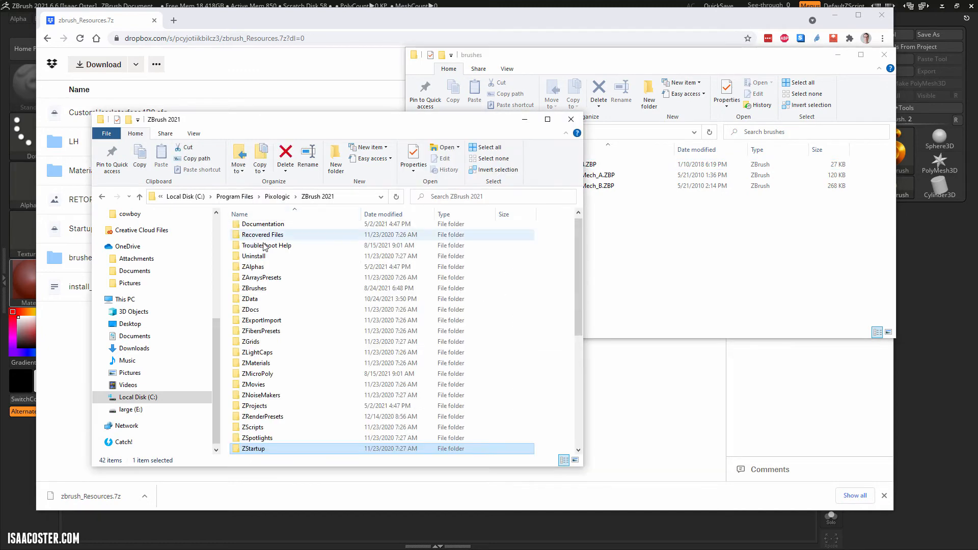
pyautogui.doubleClick(253, 287)
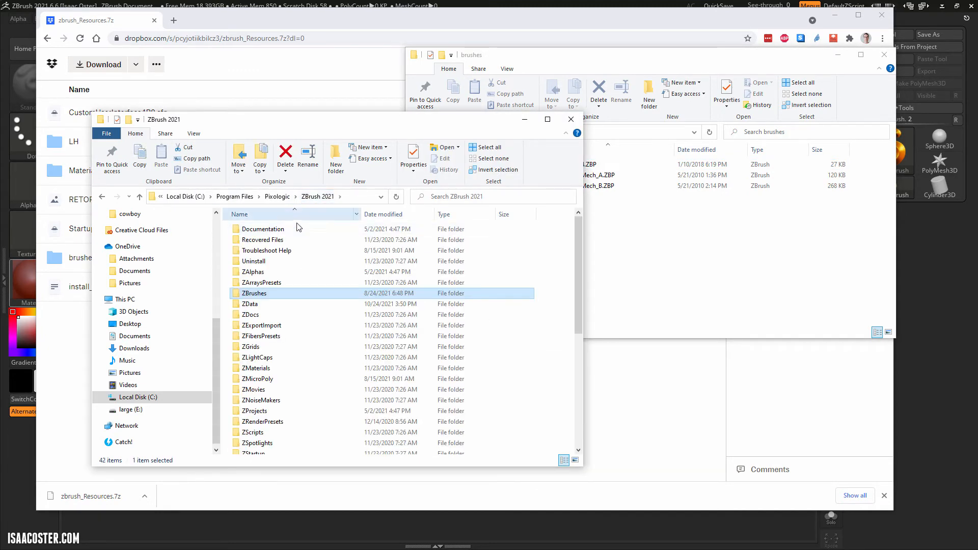
pyautogui.moveTo(257, 379)
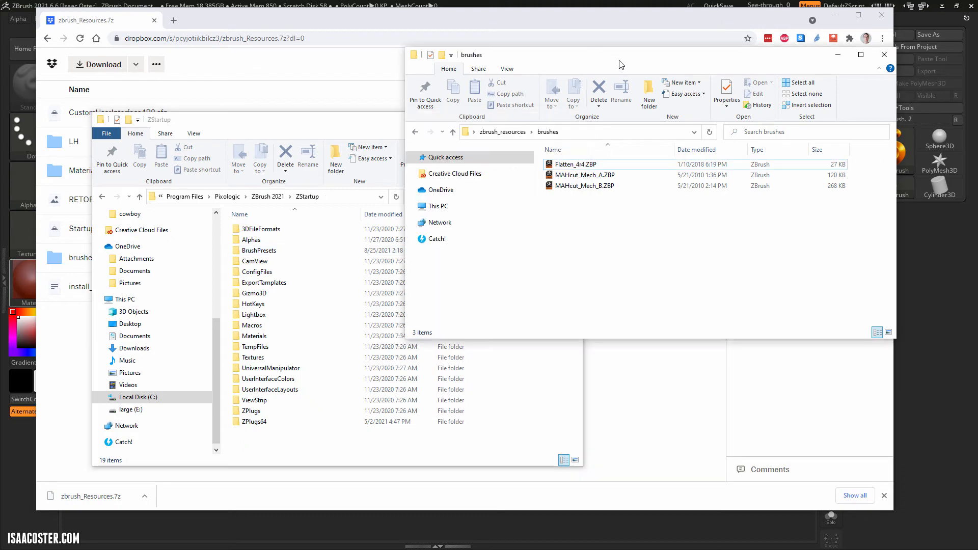
# Select the brushes folder and open the Materials folder in zbrush_resources
pyautogui.click(452, 131)
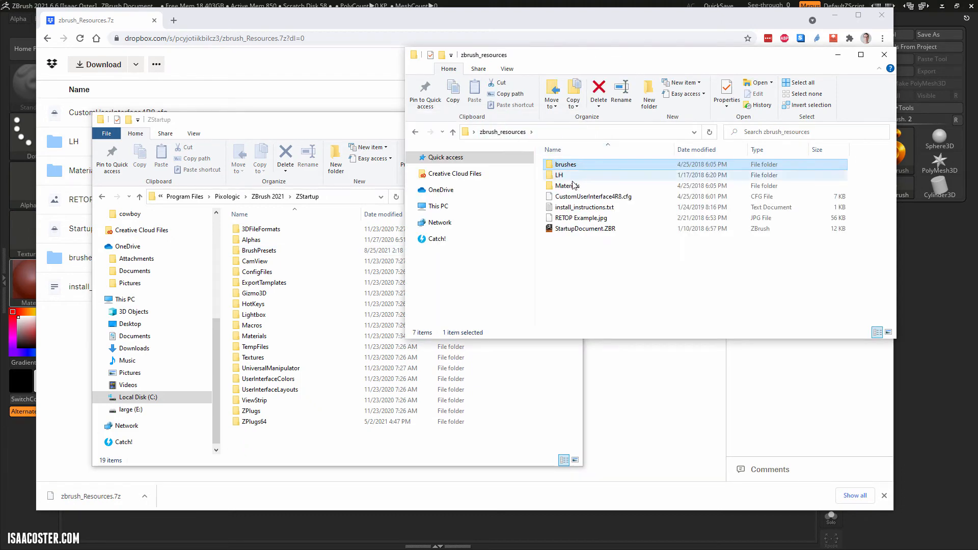
pyautogui.doubleClick(566, 186)
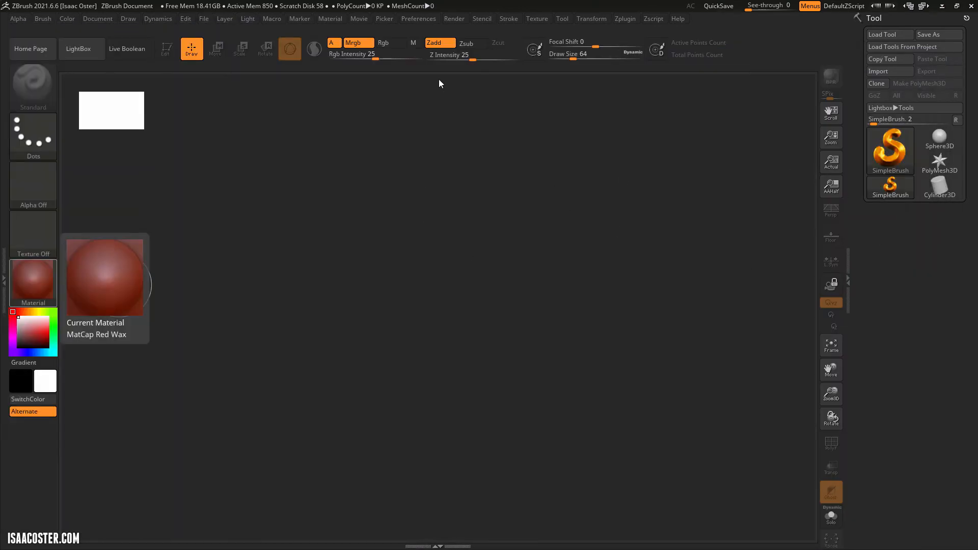
# Load the custom UI from ZStartup via Preferences > Config > Load Ui
pyautogui.click(418, 18)
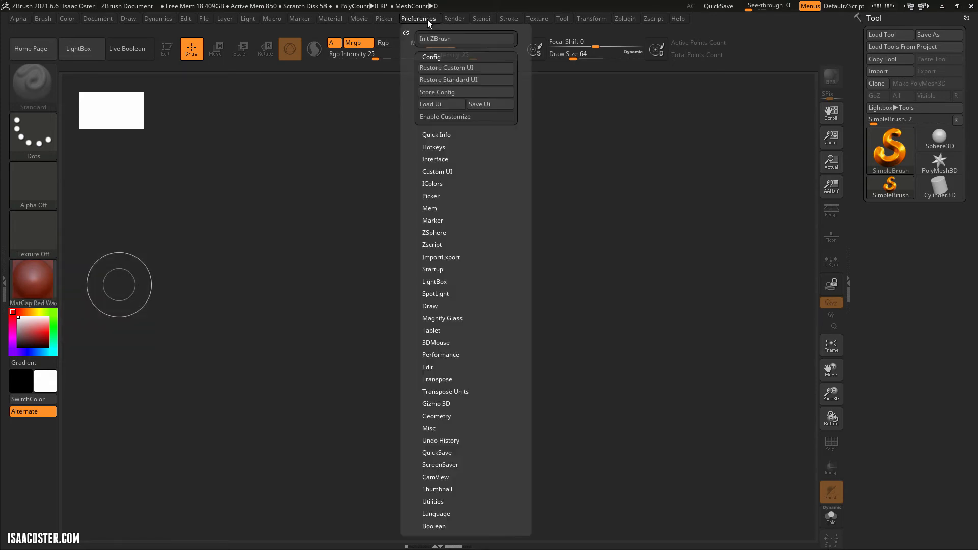
pyautogui.moveTo(436, 92)
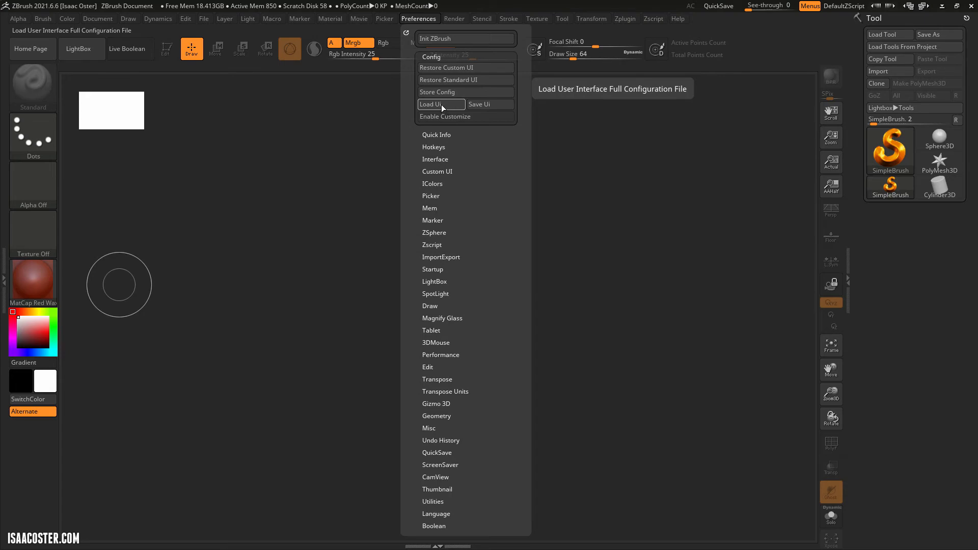
pyautogui.click(429, 103)
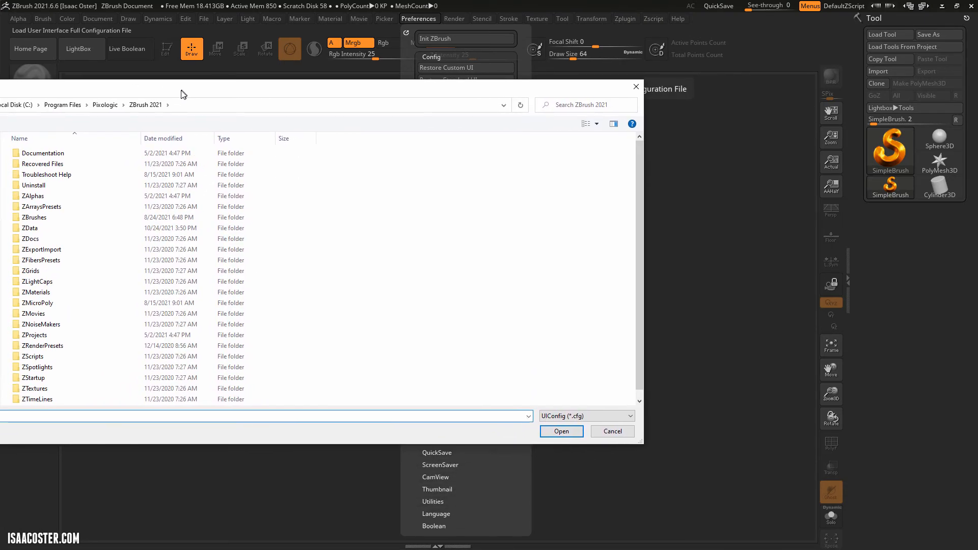
pyautogui.click(33, 378)
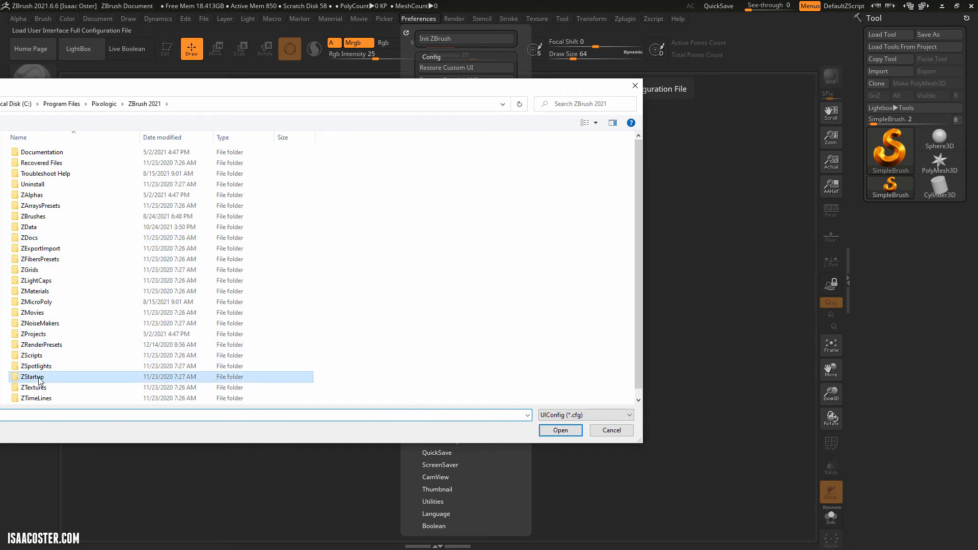
pyautogui.doubleClick(32, 376)
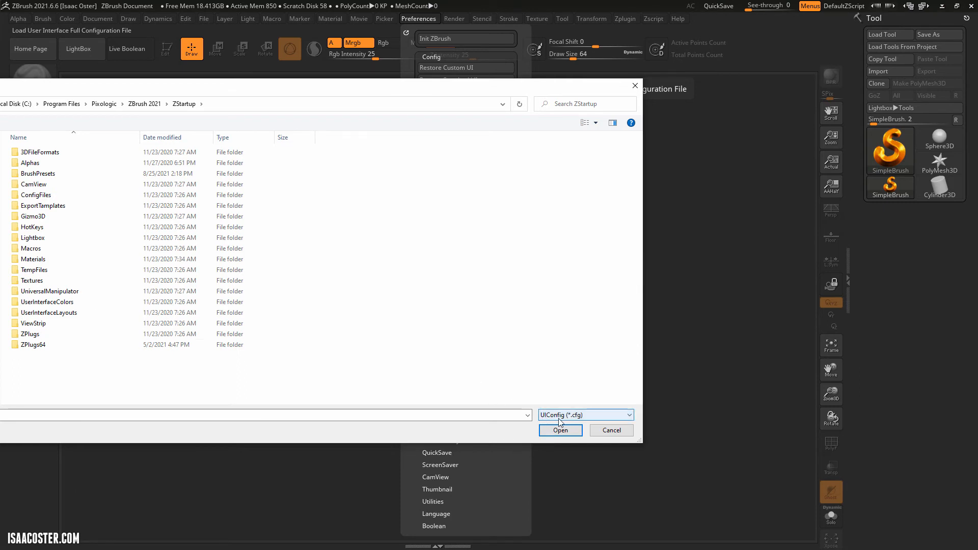
pyautogui.moveTo(611, 430)
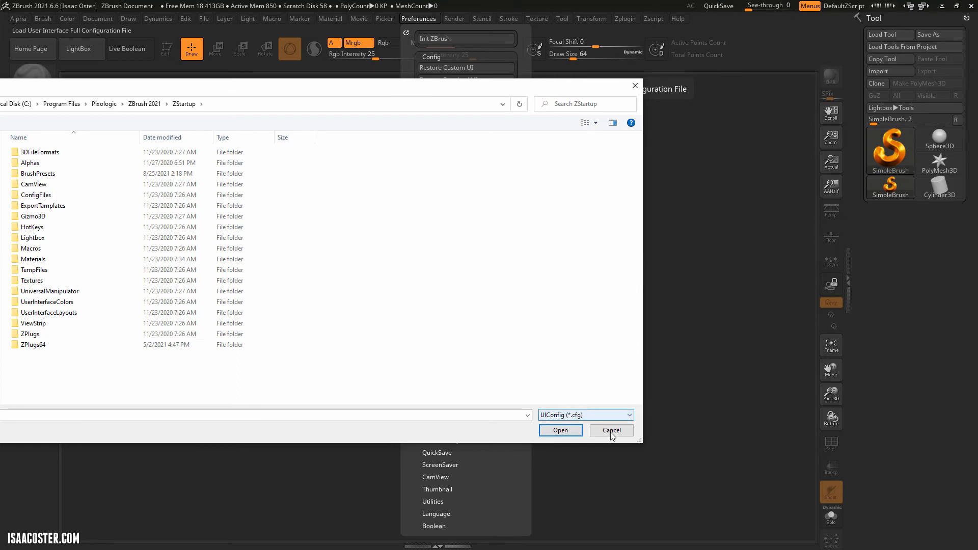
pyautogui.click(610, 430)
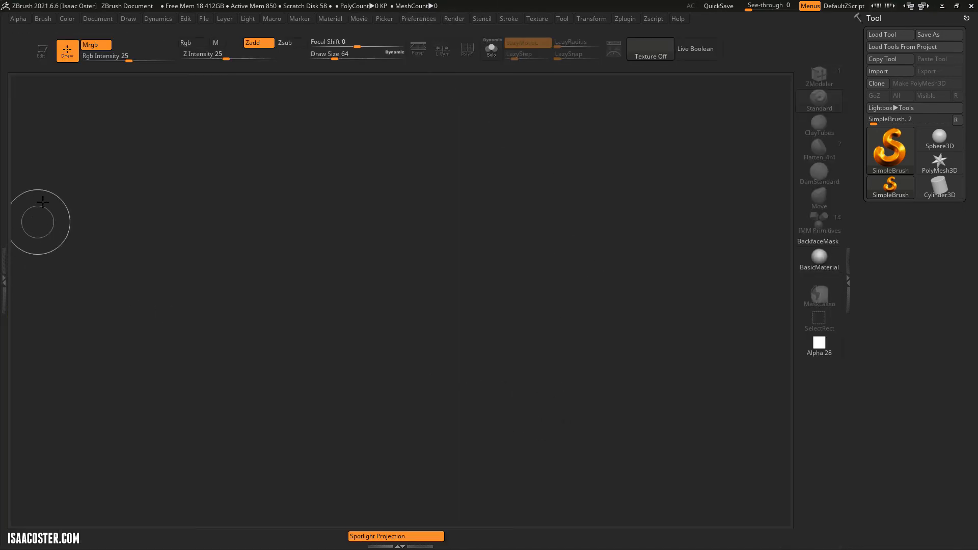
pyautogui.moveTo(689, 165)
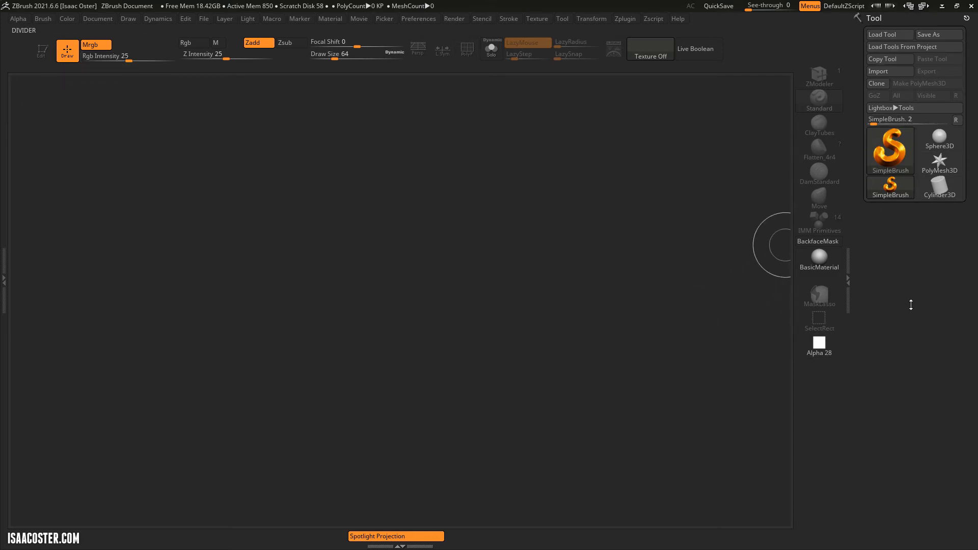
pyautogui.moveTo(673, 450)
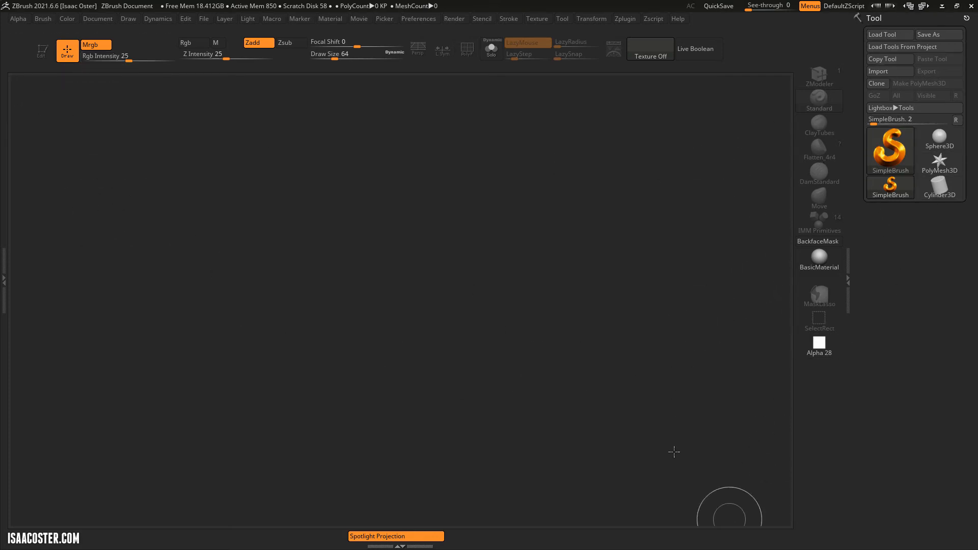
pyautogui.moveTo(205, 197)
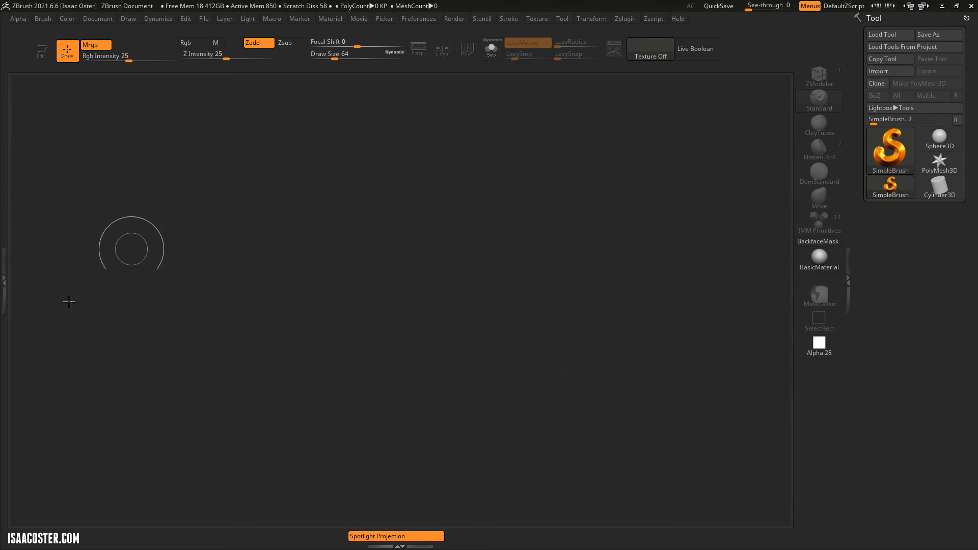
pyautogui.moveTo(153, 464)
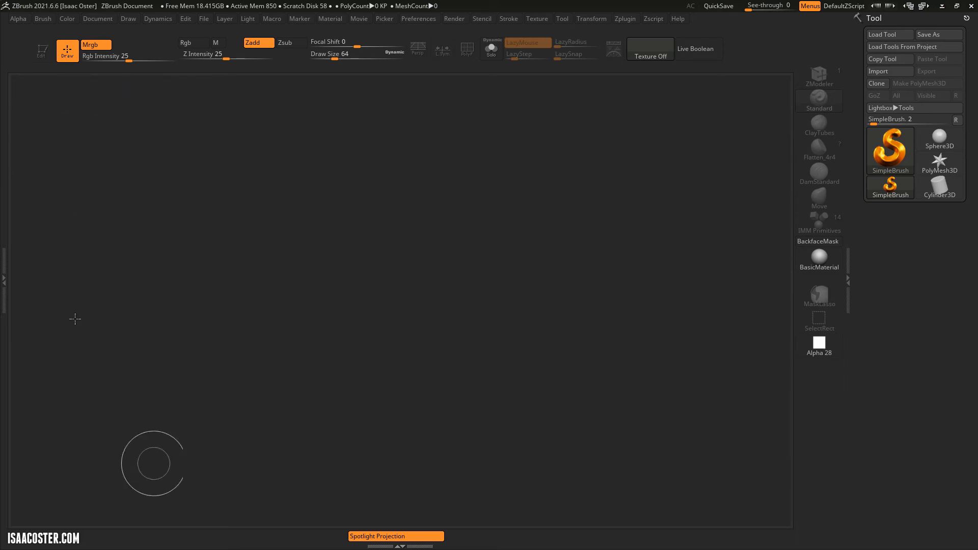
pyautogui.moveTo(175, 310)
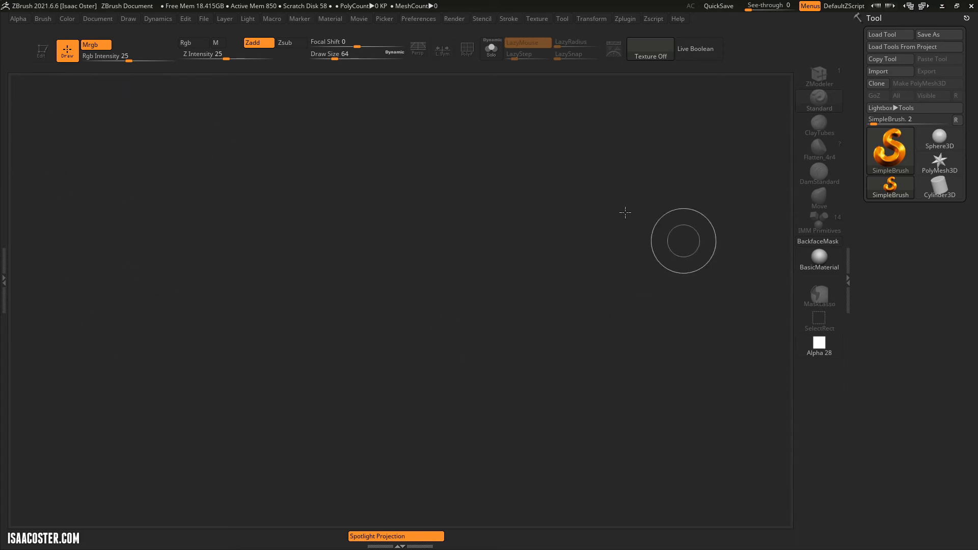
pyautogui.moveTo(509, 226)
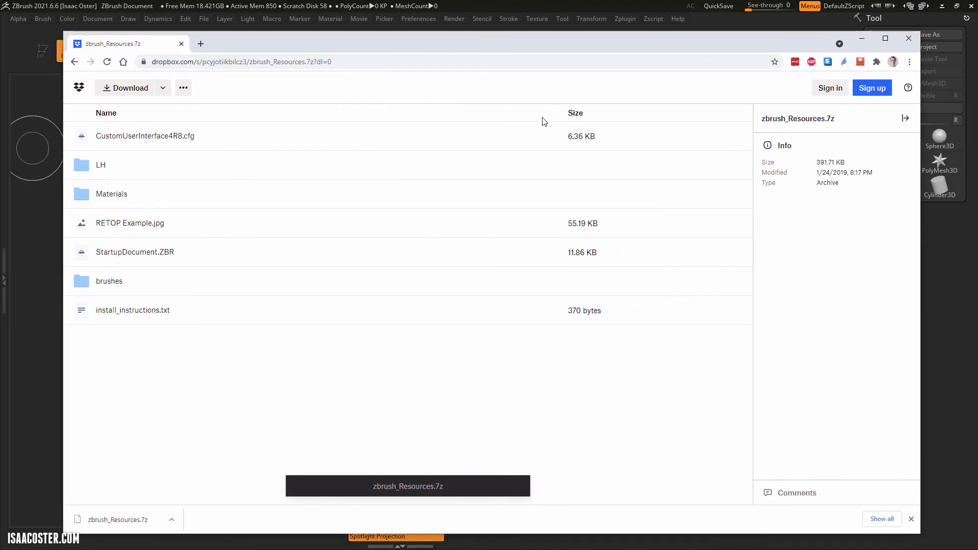
# Minimize the Dropbox browser window to bring the empty ZBrush canvas back
pyautogui.click(135, 252)
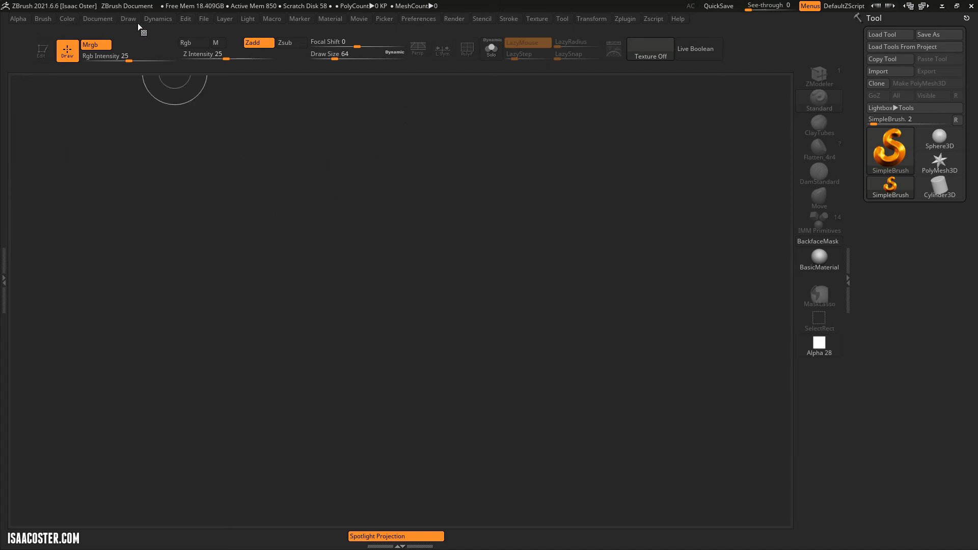
pyautogui.click(97, 18)
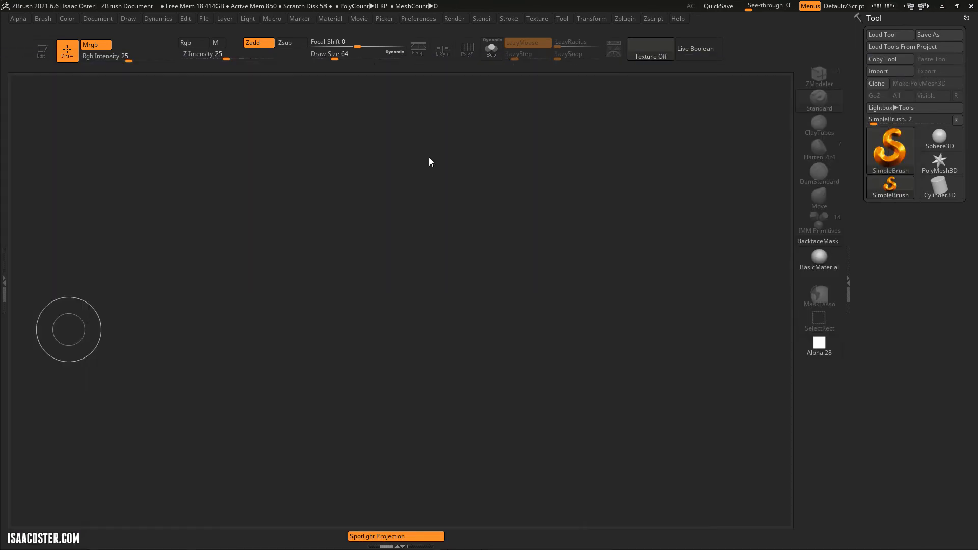
pyautogui.moveTo(27, 306)
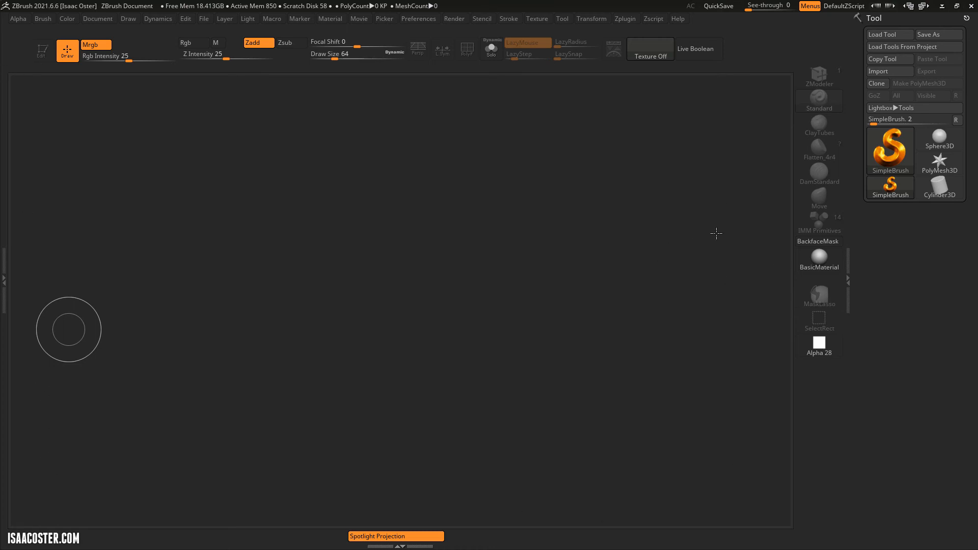
pyautogui.moveTo(224, 189)
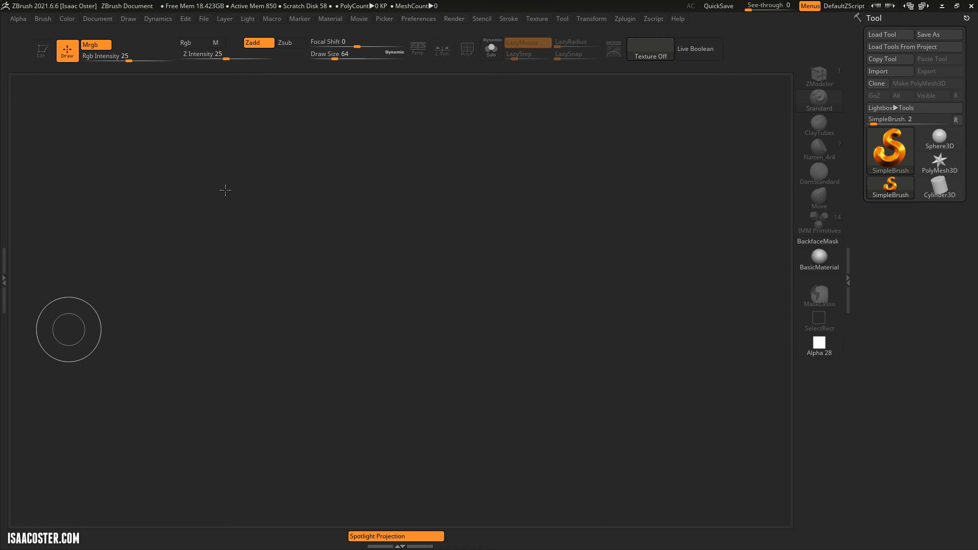
pyautogui.moveTo(763, 116)
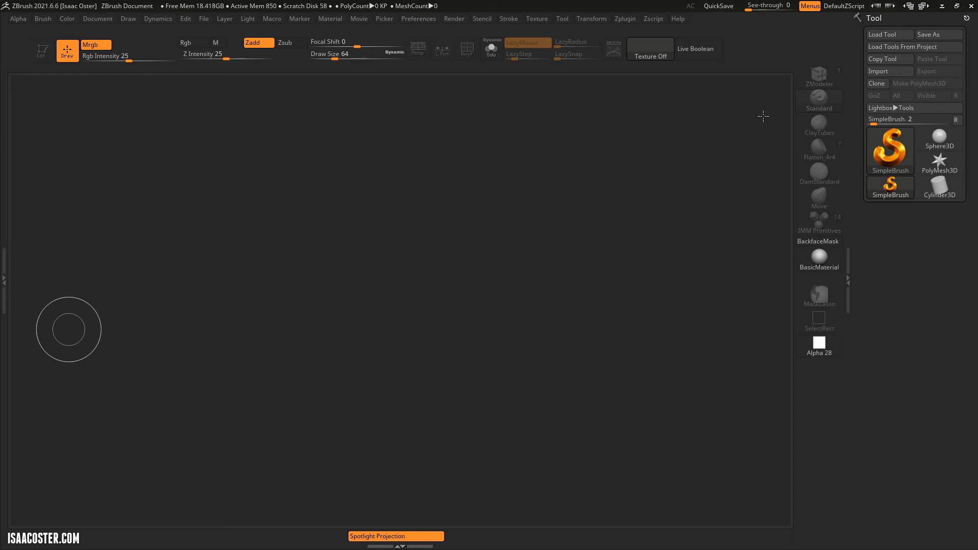
pyautogui.moveTo(566, 231)
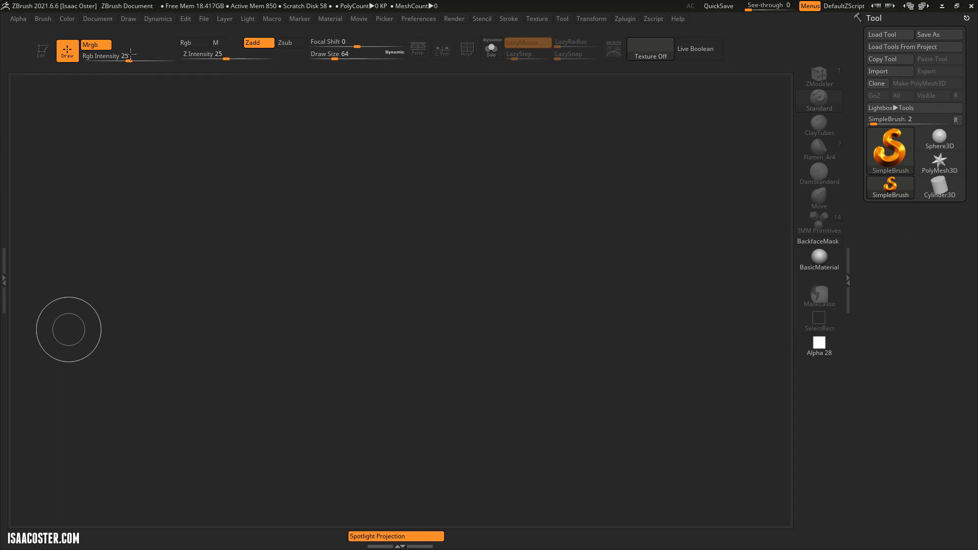
# Drag the Document Back gradient Range down so the canvas fades from black to dark grey
pyautogui.click(97, 19)
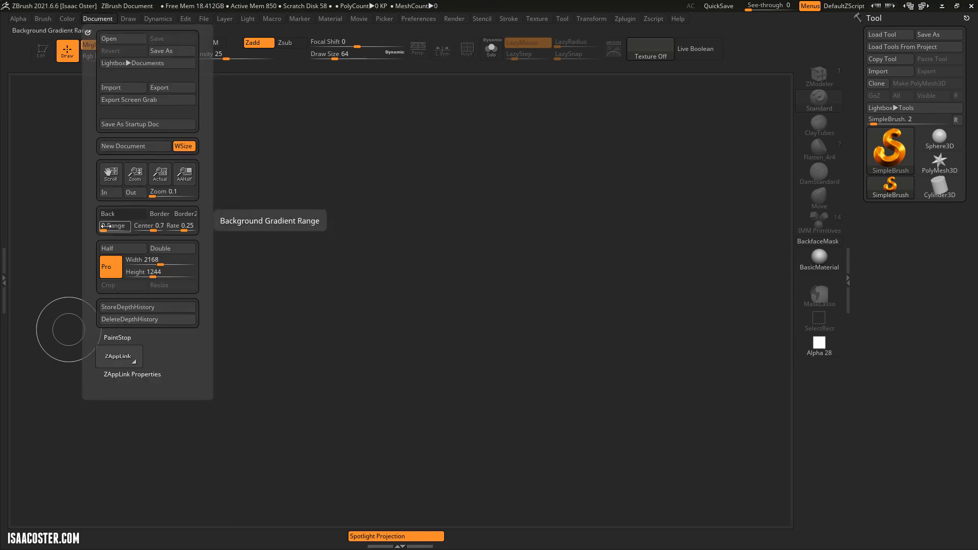
pyautogui.moveTo(114, 225); pyautogui.dragTo(114, 225)
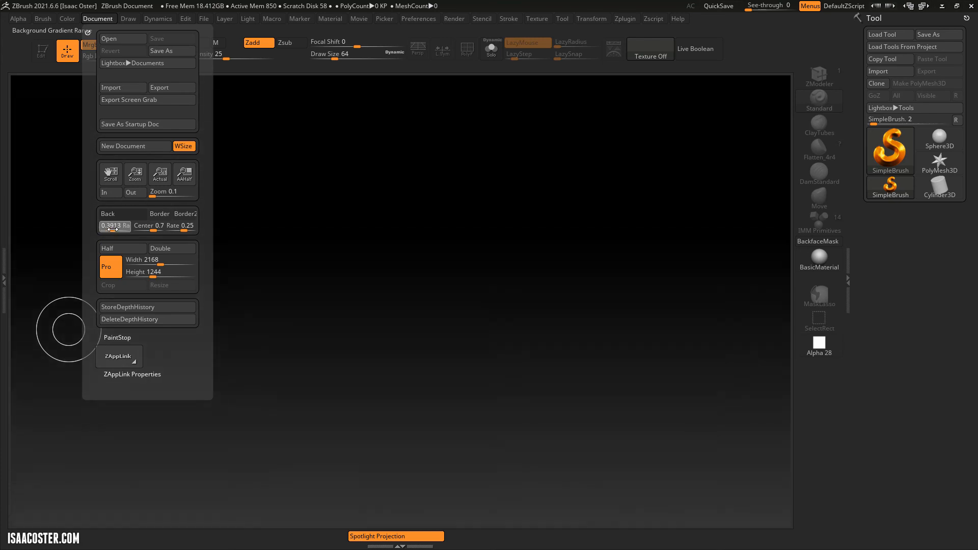
pyautogui.moveTo(125, 225); pyautogui.dragTo(111, 225)
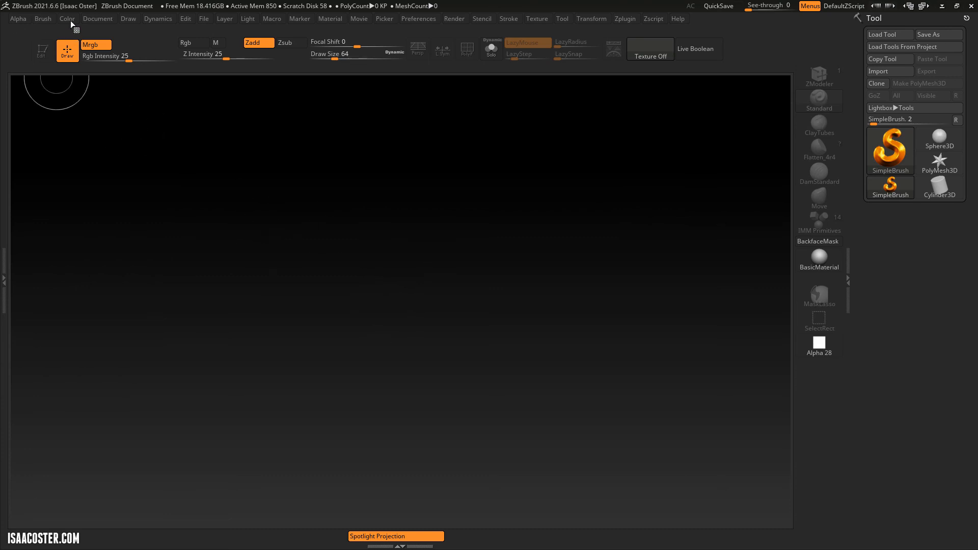
pyautogui.click(97, 19)
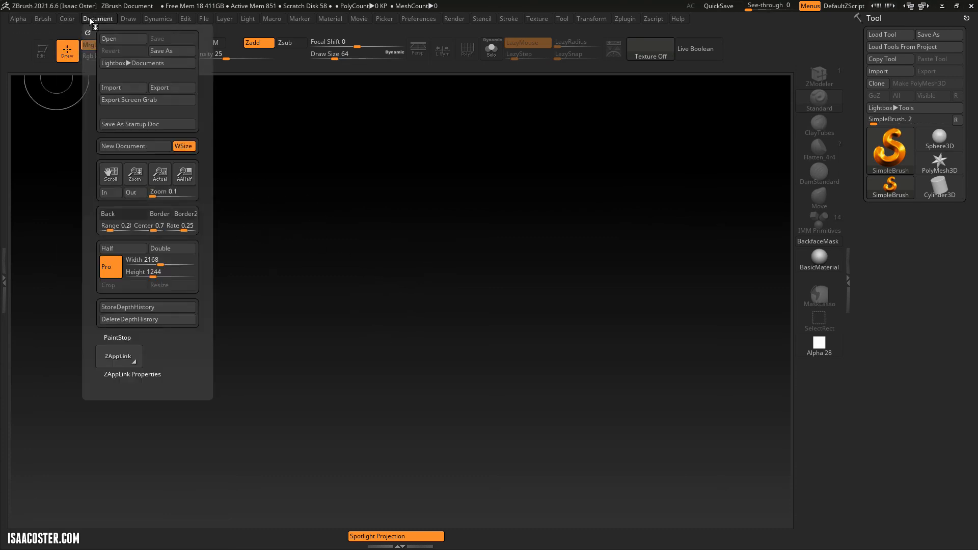
pyautogui.moveTo(123, 214)
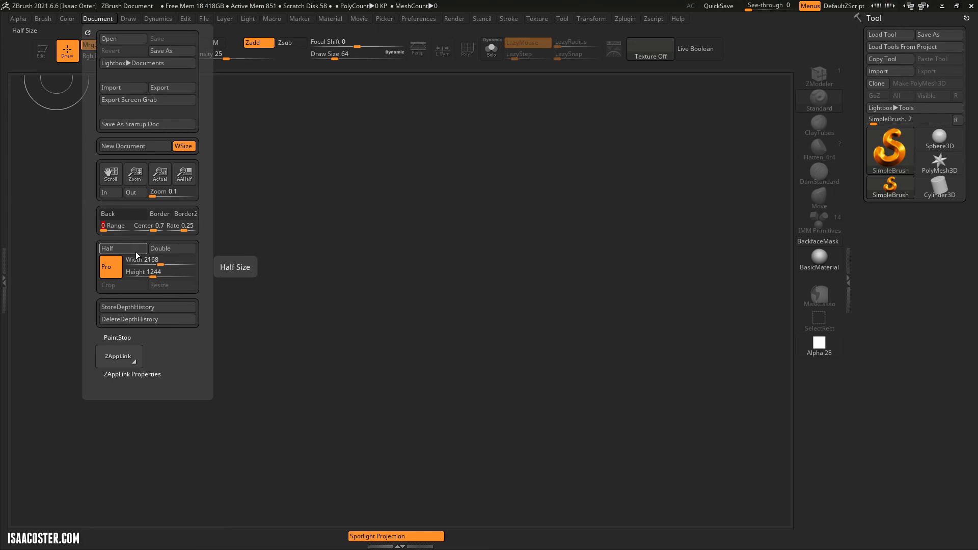
pyautogui.moveTo(110, 266)
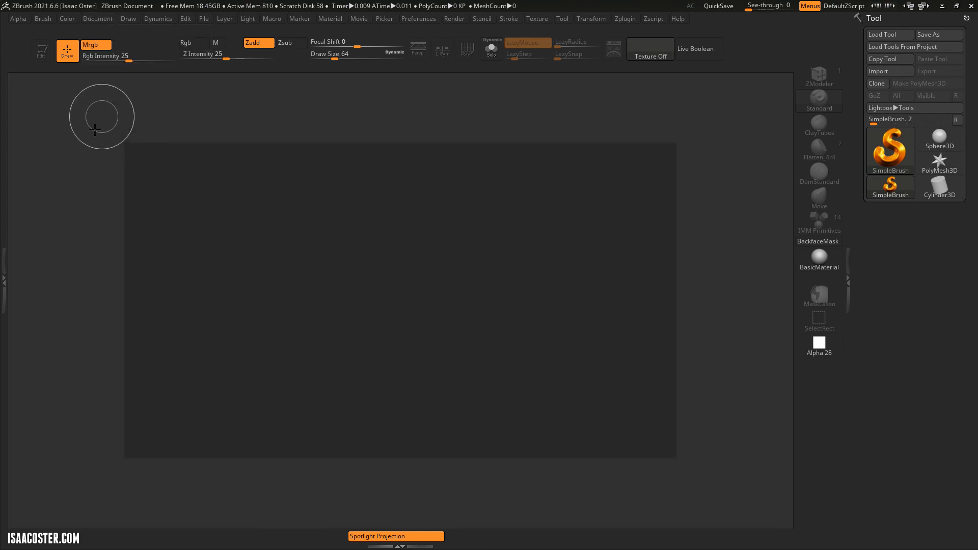
pyautogui.moveTo(731, 219)
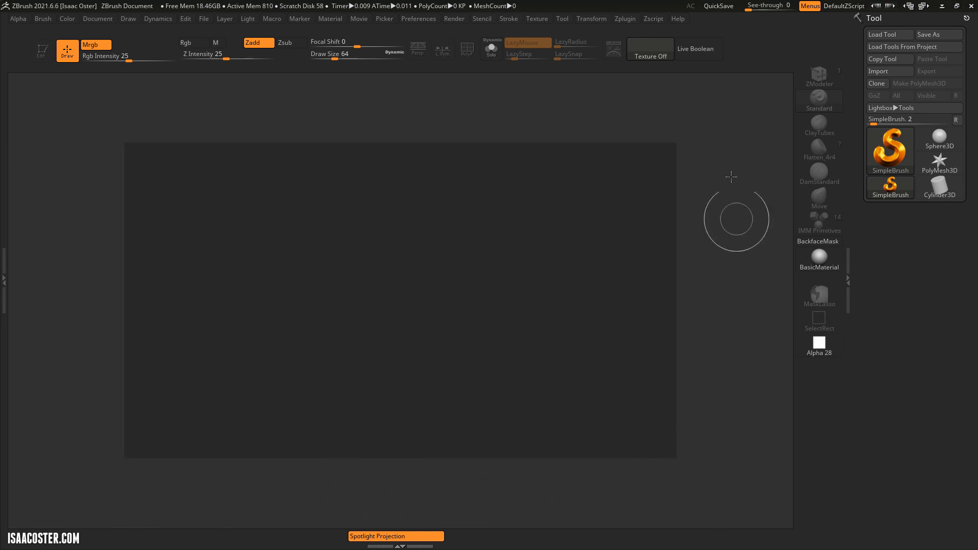
pyautogui.moveTo(41, 116)
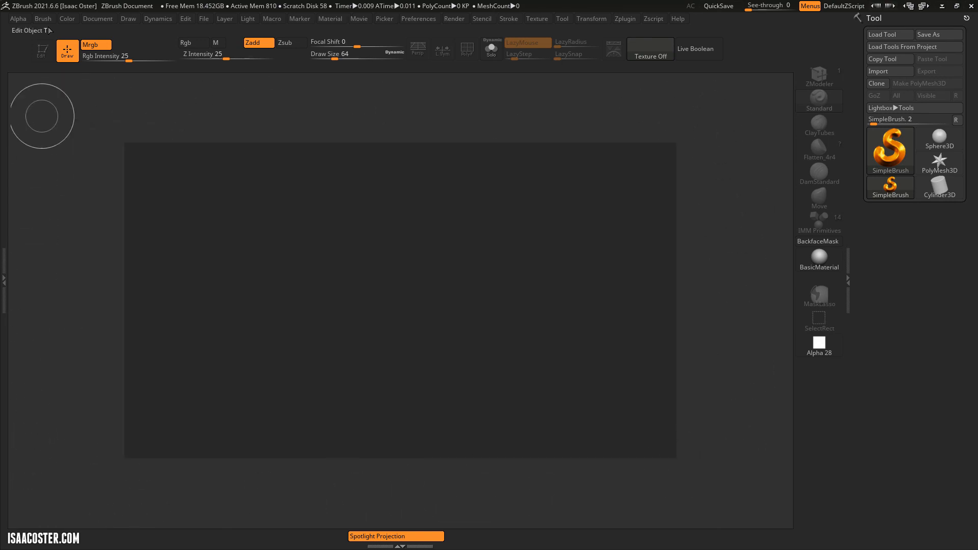
pyautogui.moveTo(81, 119)
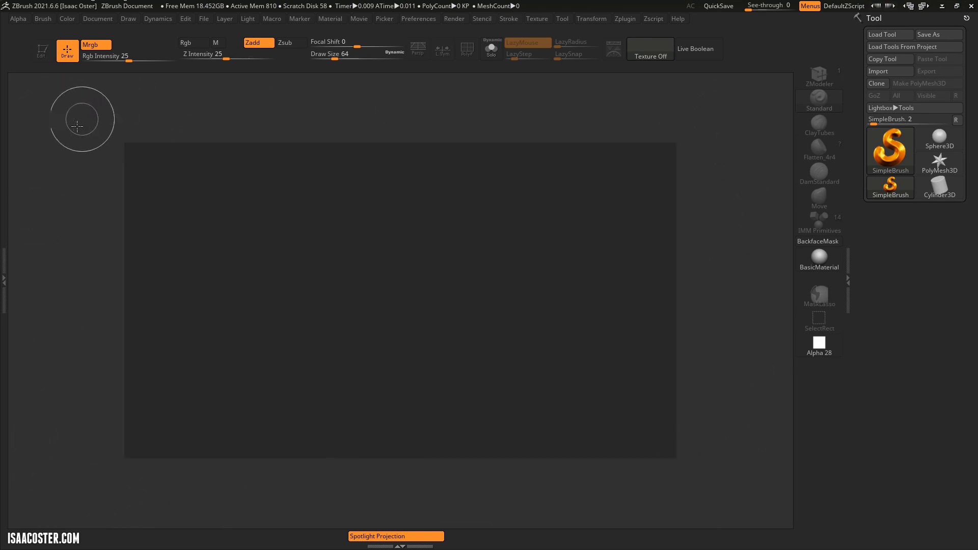
# Double the document back to 2168×1244 and confirm the resize
pyautogui.click(98, 19)
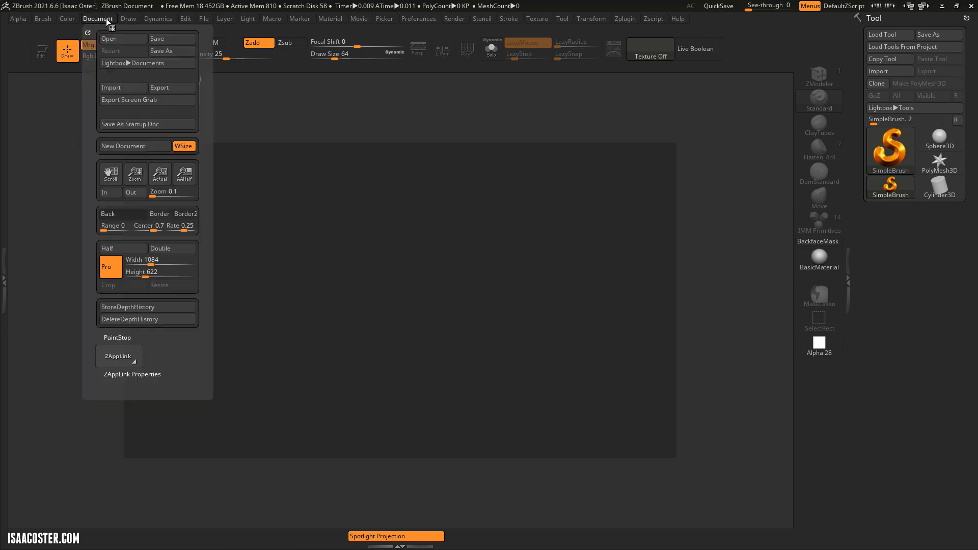
pyautogui.click(160, 248)
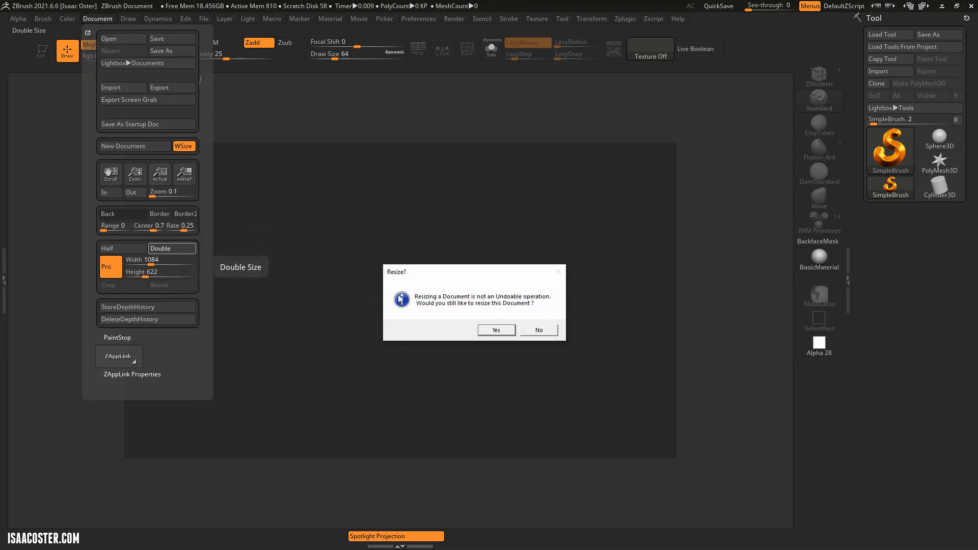
pyautogui.click(495, 330)
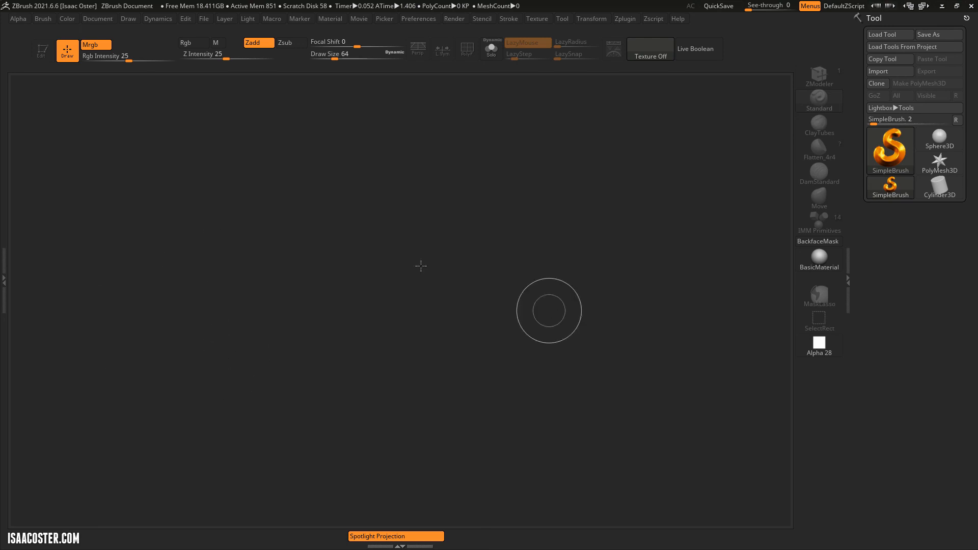
pyautogui.moveTo(695, 240)
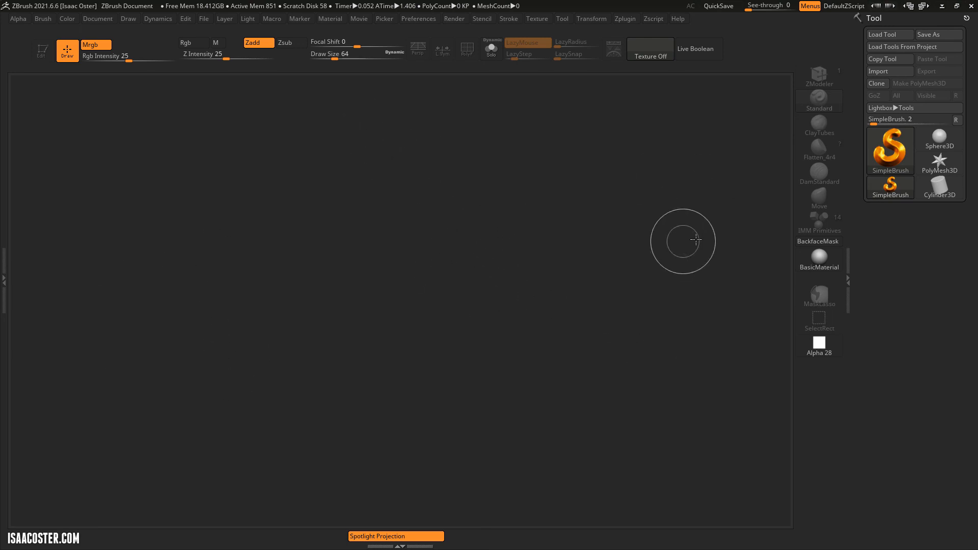
pyautogui.moveTo(388, 270)
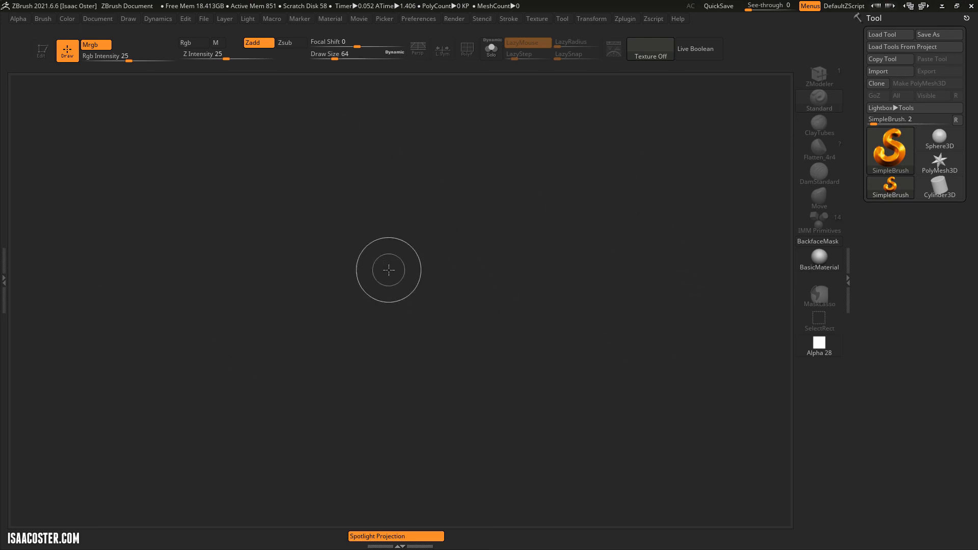
pyautogui.moveTo(484, 194)
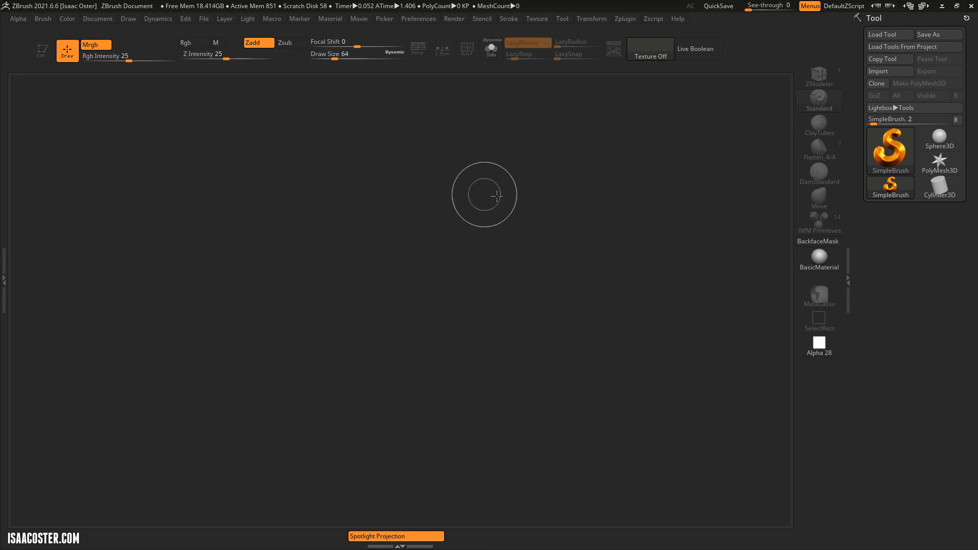
pyautogui.click(98, 18)
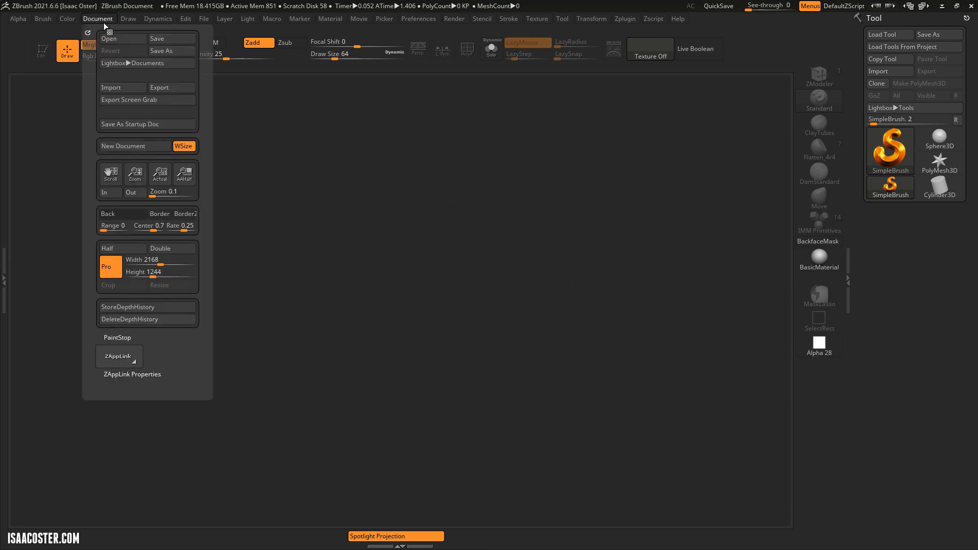
pyautogui.moveTo(130, 124)
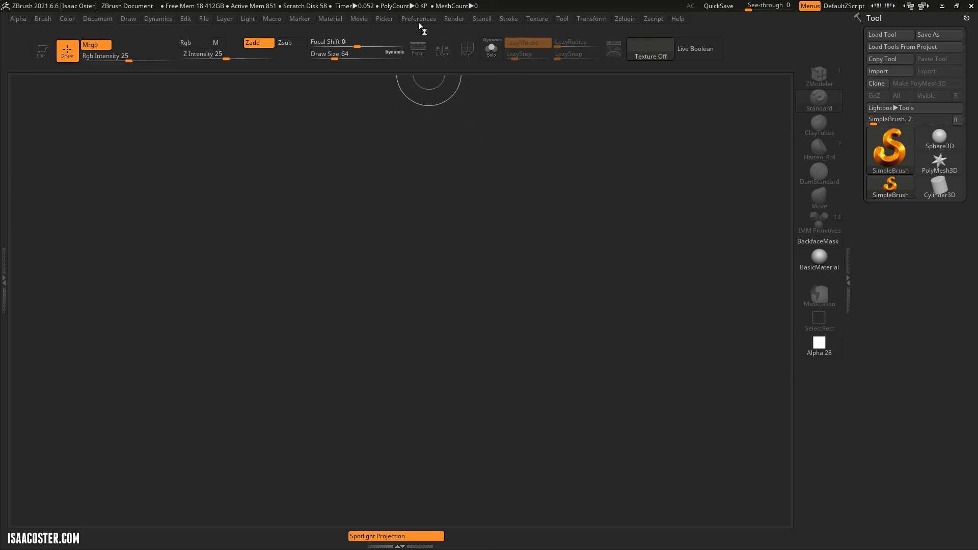
pyautogui.click(418, 19)
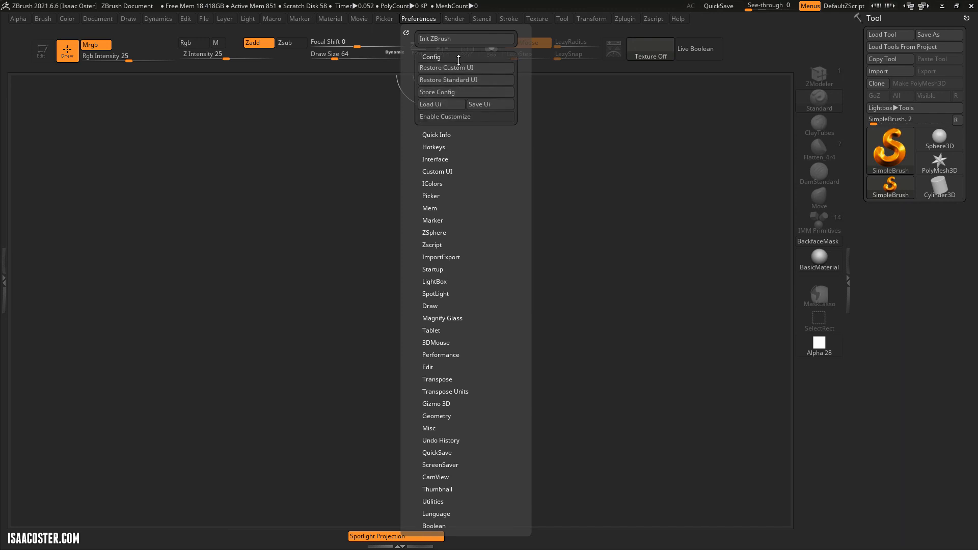
pyautogui.moveTo(437, 92)
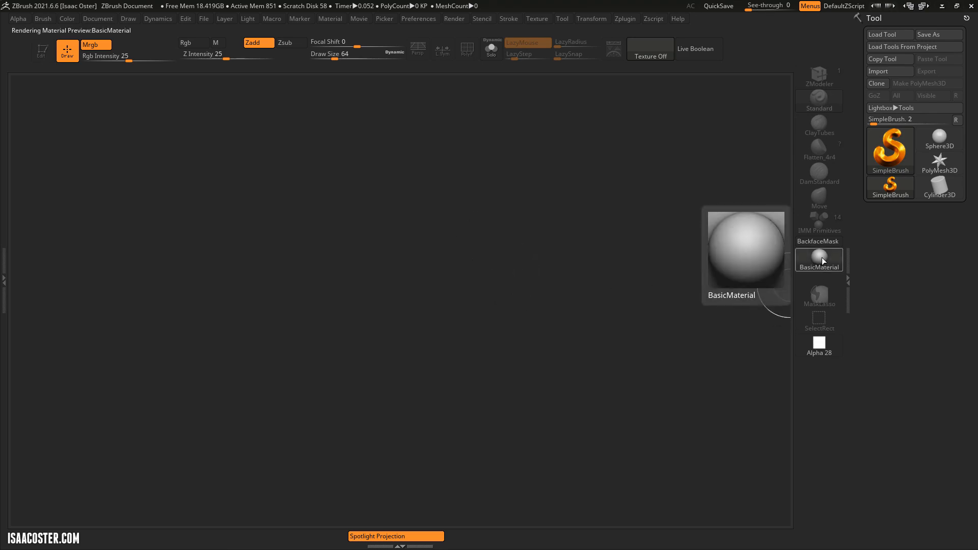
# Open the material library from the left-shelf Material thumbnail to reach custom_mat_04
pyautogui.click(819, 260)
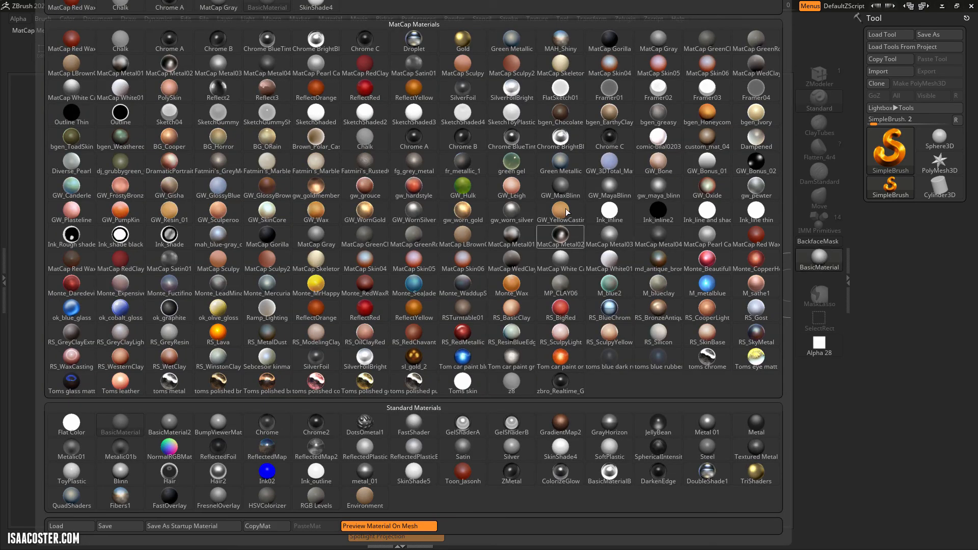
pyautogui.moveTo(657, 189)
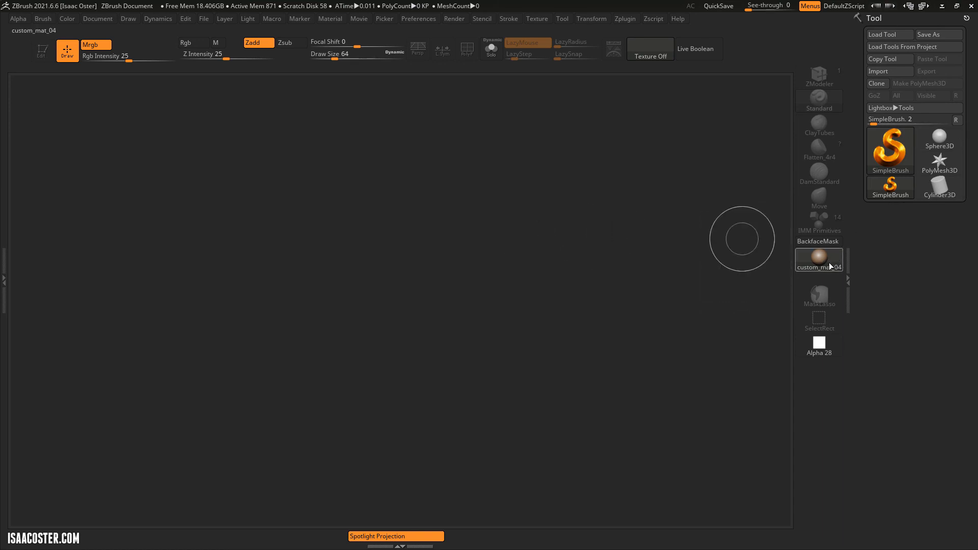
pyautogui.moveTo(383, 281)
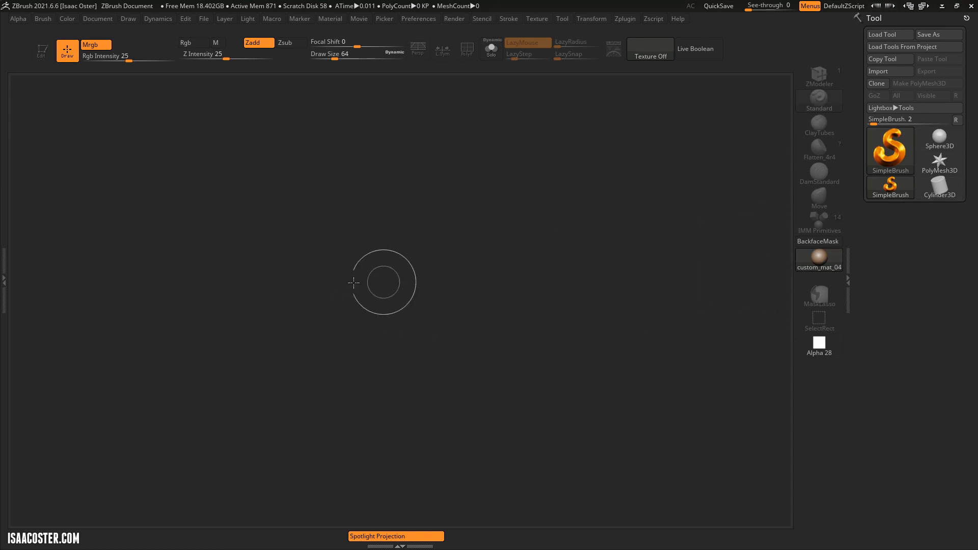
pyautogui.moveTo(526, 182)
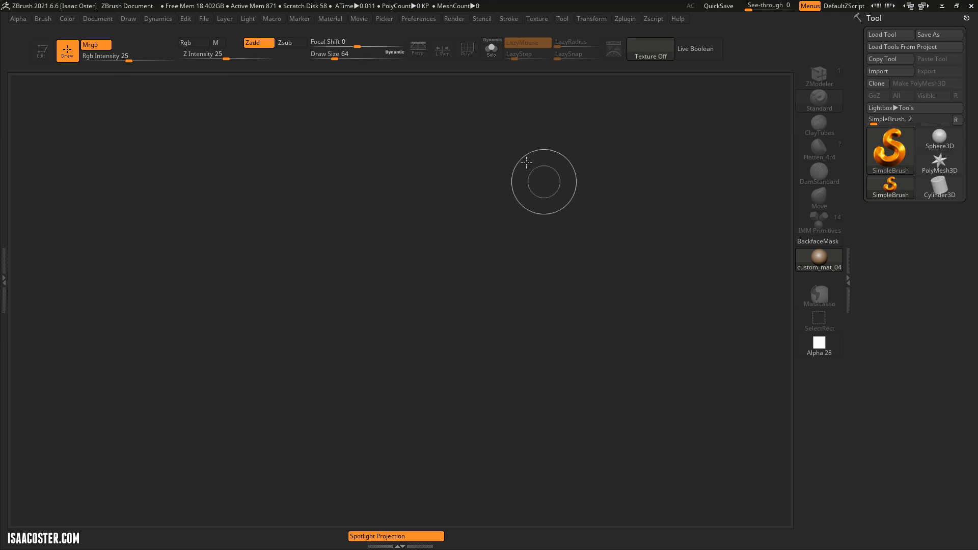
pyautogui.moveTo(418, 254)
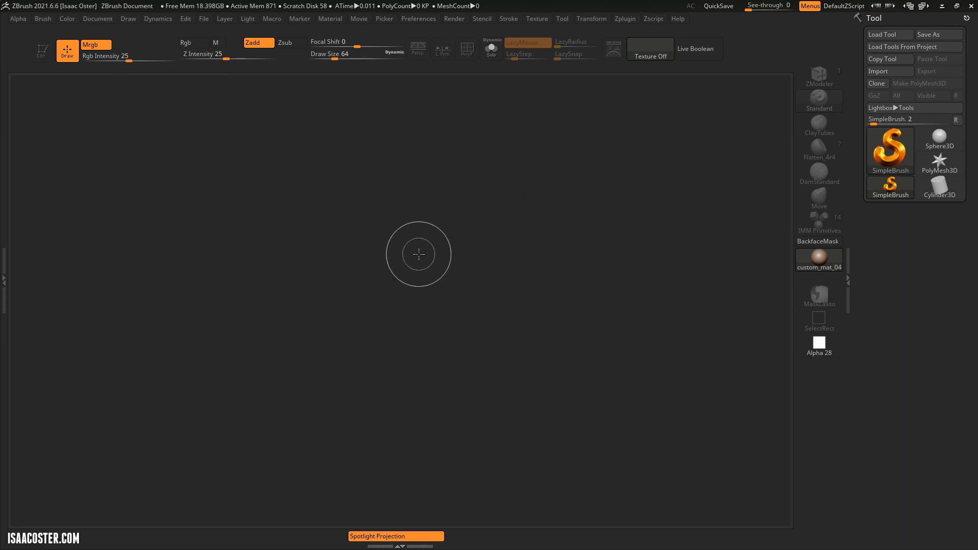
pyautogui.moveTo(396, 298)
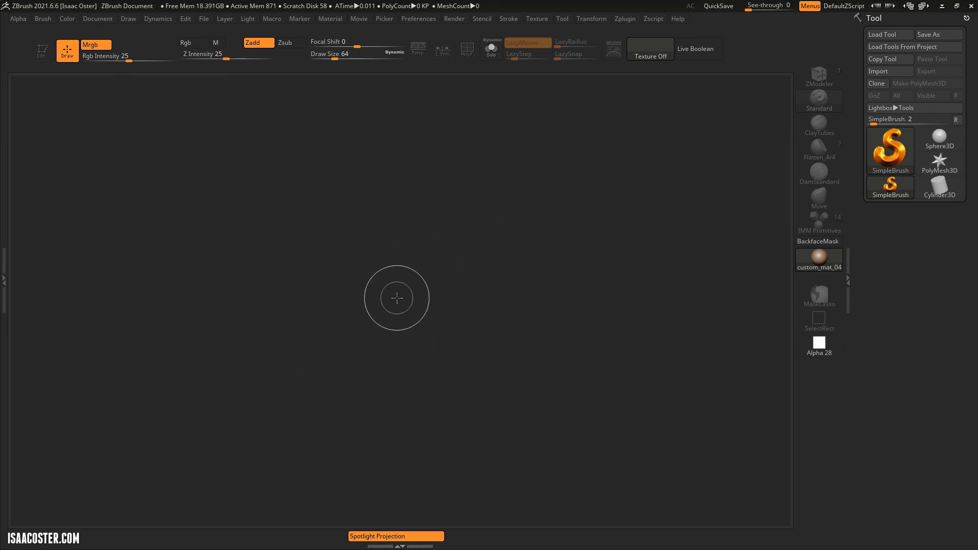
pyautogui.moveTo(436, 288)
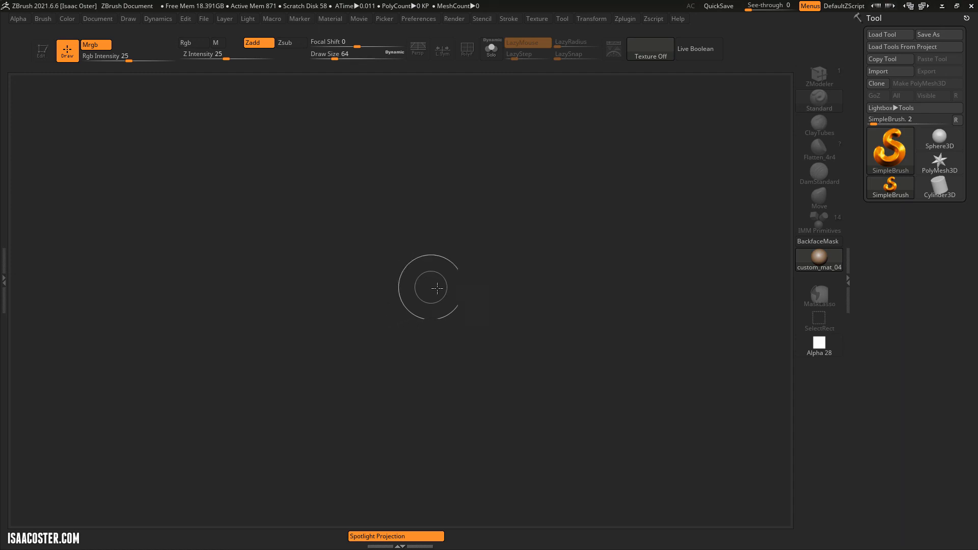